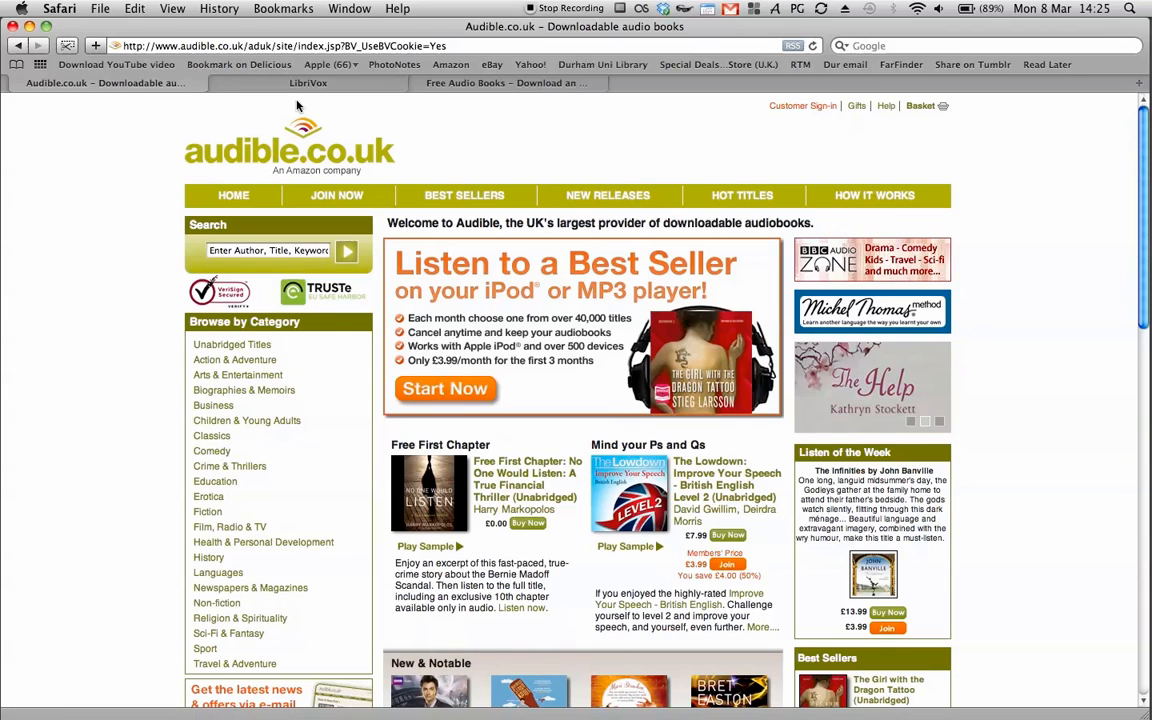
Glance at the BooksShouldBeFree.com tab, then show LibriVox's homepage.
click(298, 83)
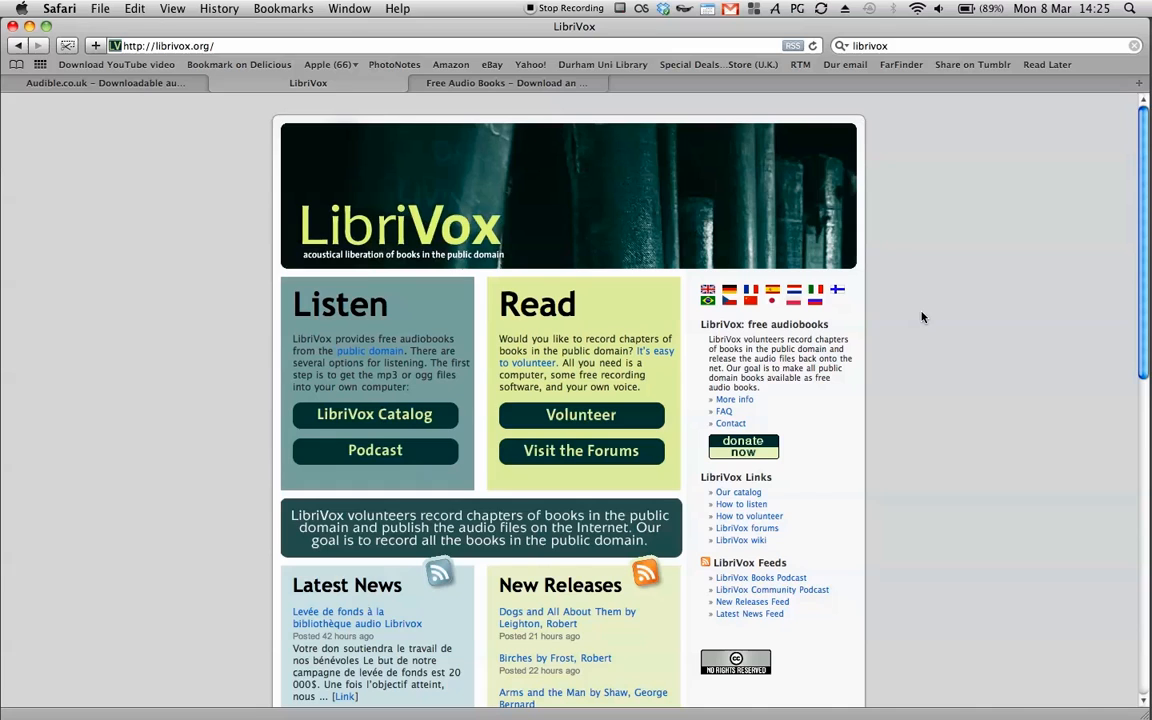
click(507, 83)
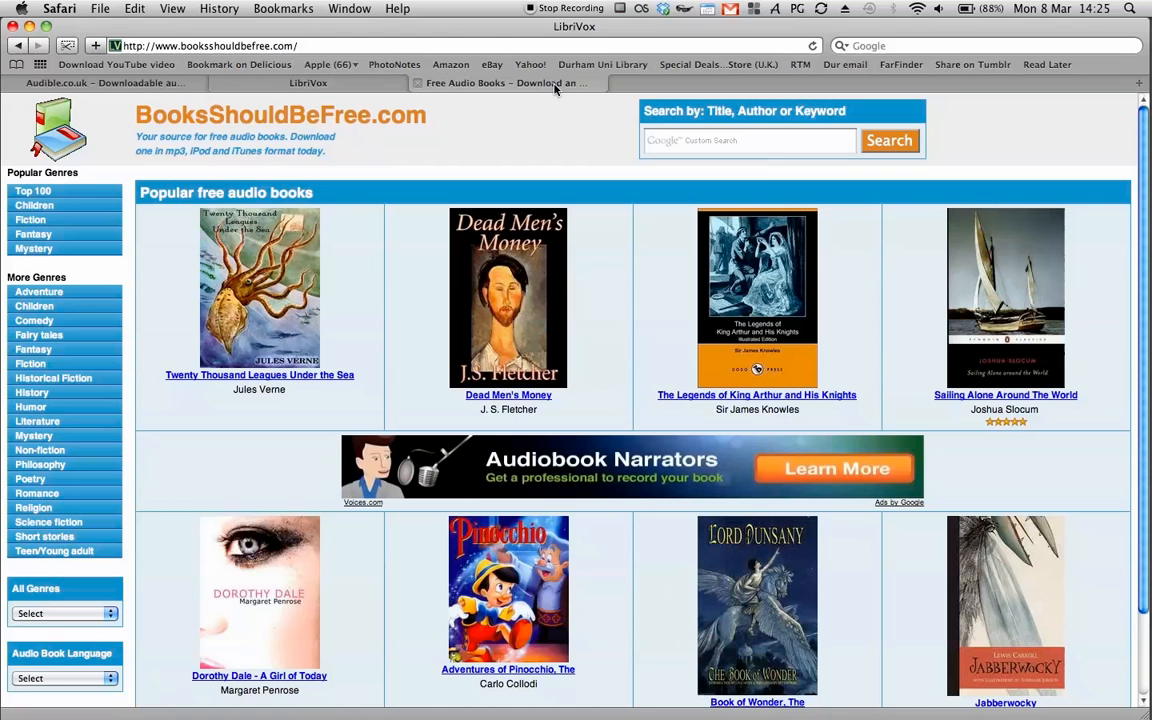
click(305, 82)
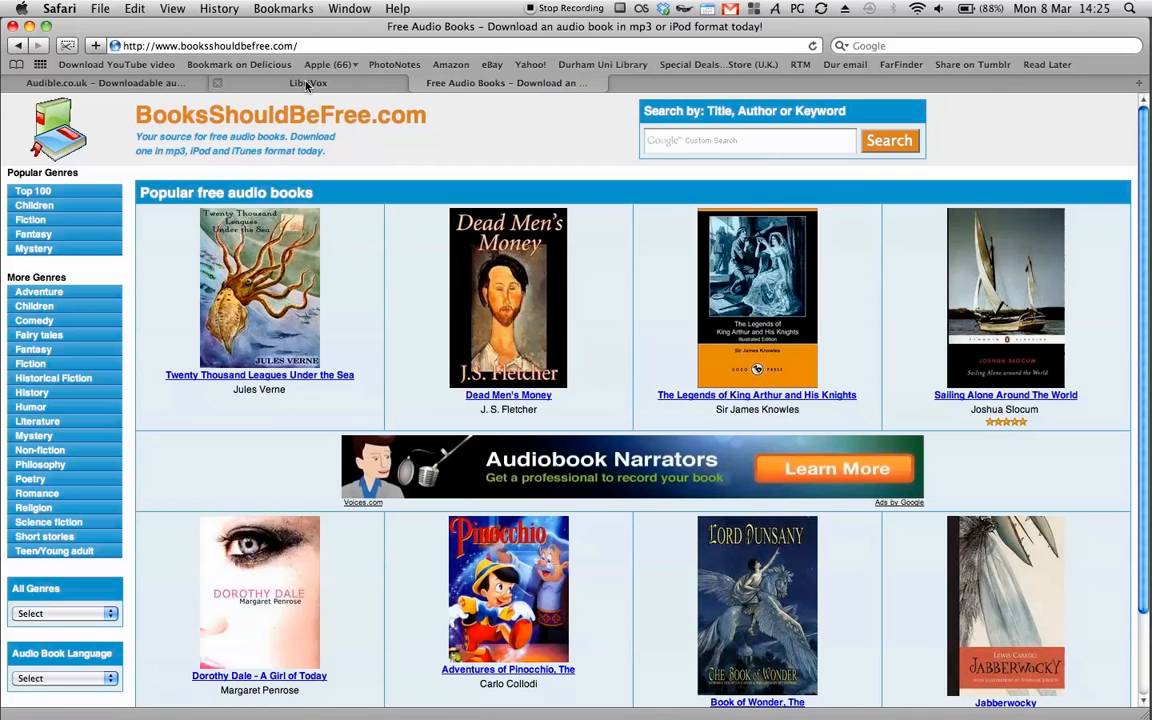
click(305, 82)
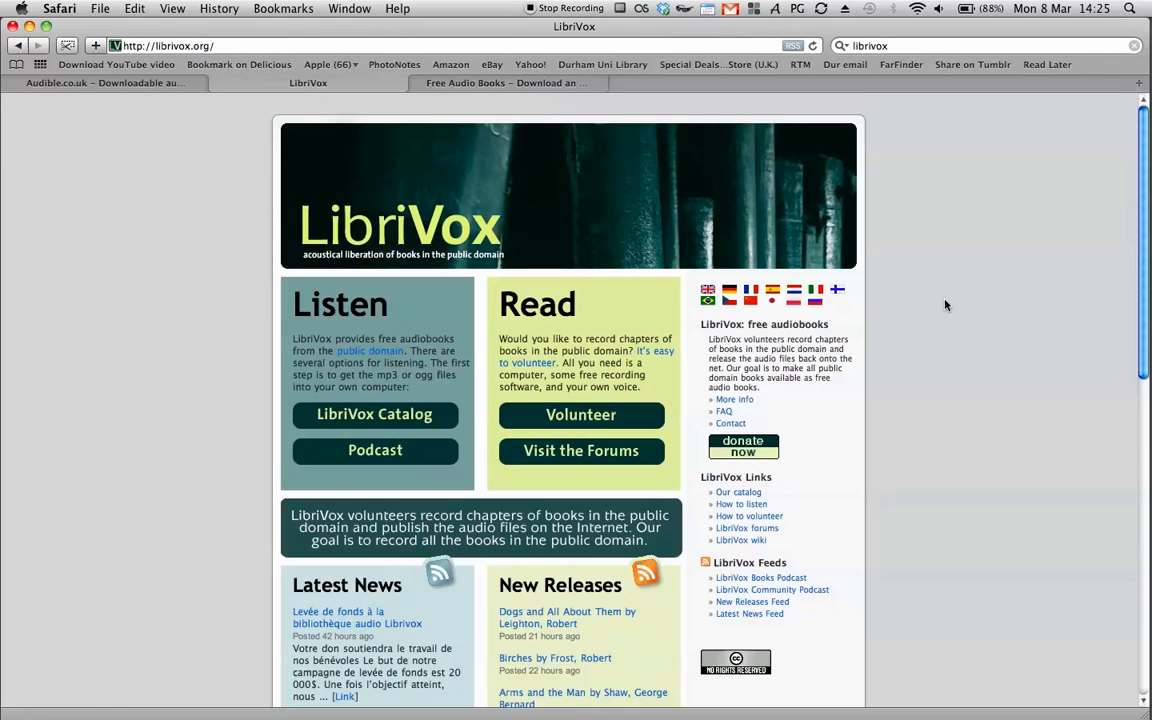
mouse_move(1018, 333)
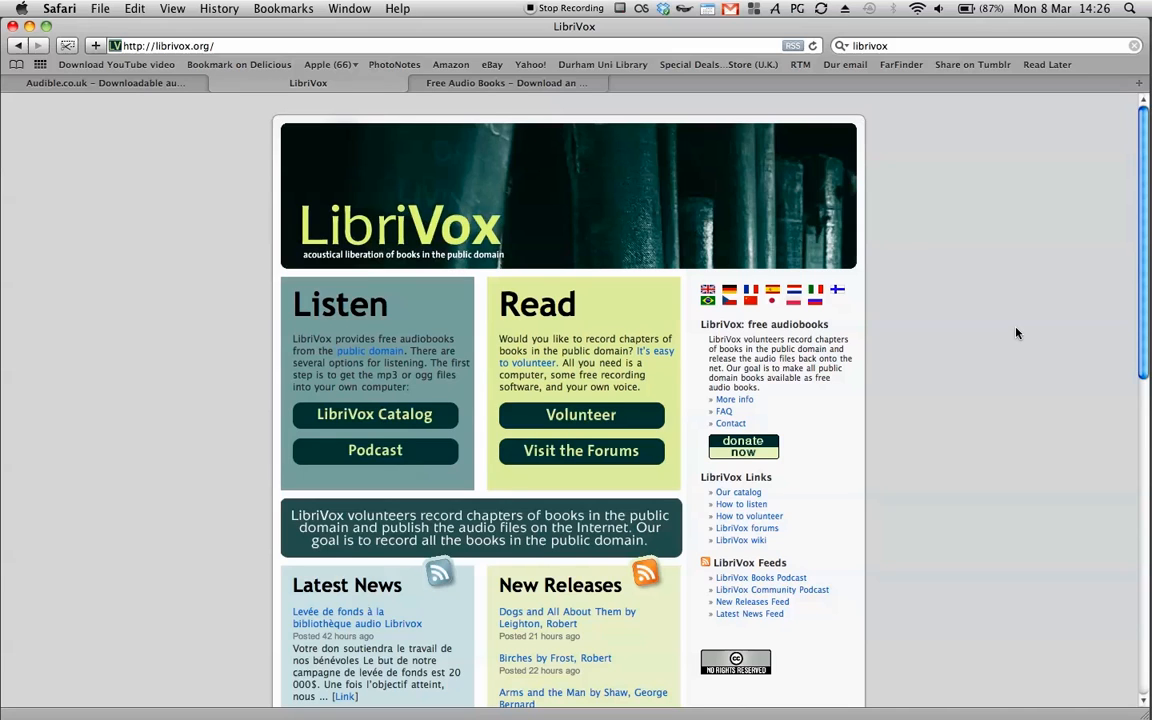
Find Alice's Adventures in Wonderland on BooksShouldBeFree.com and download its chapter MP3s as a zip.
click(508, 82)
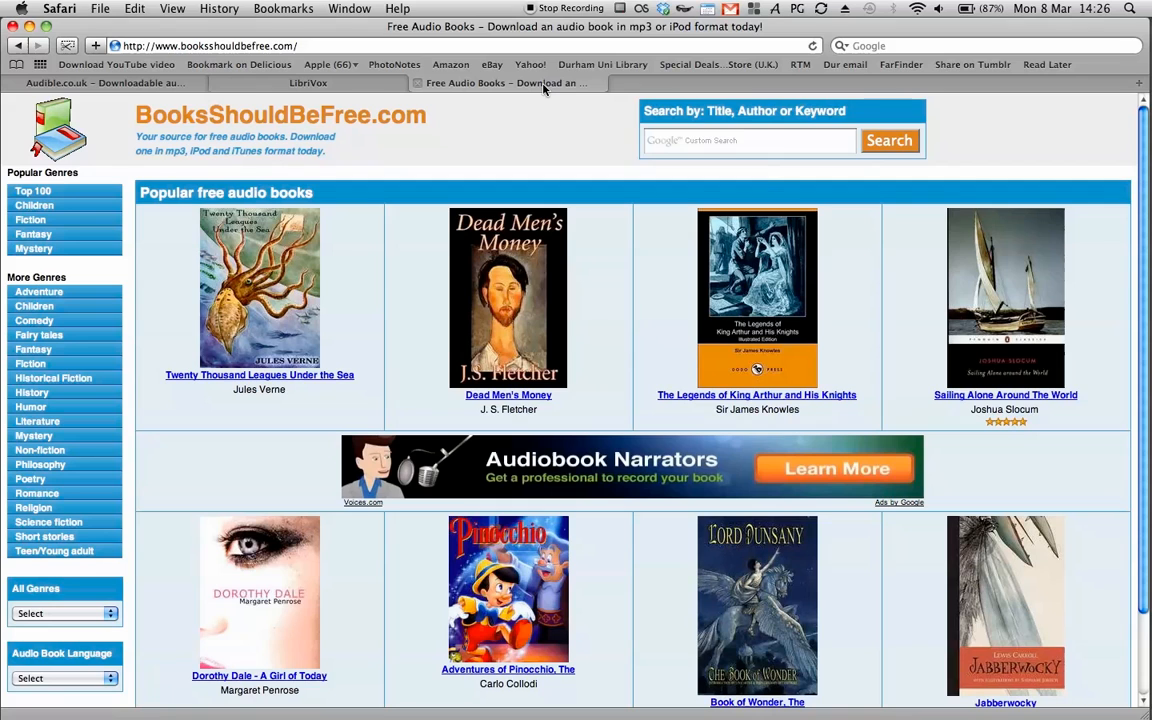
scroll(down, 3)
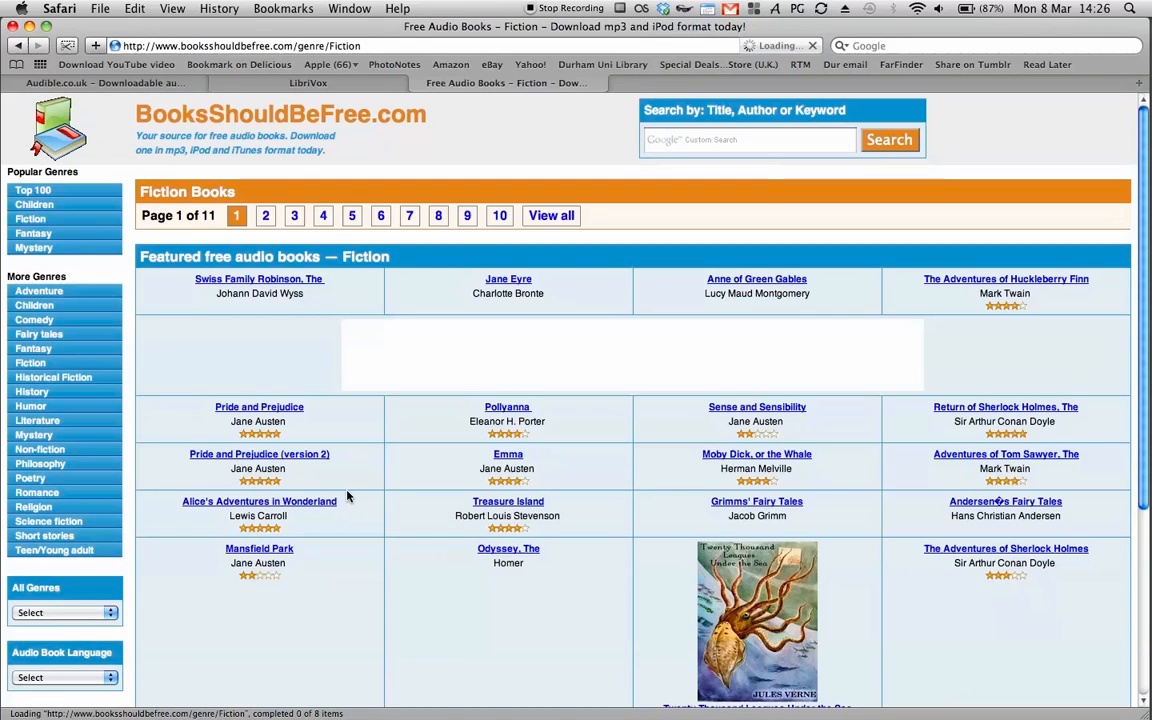
scroll(down, 3)
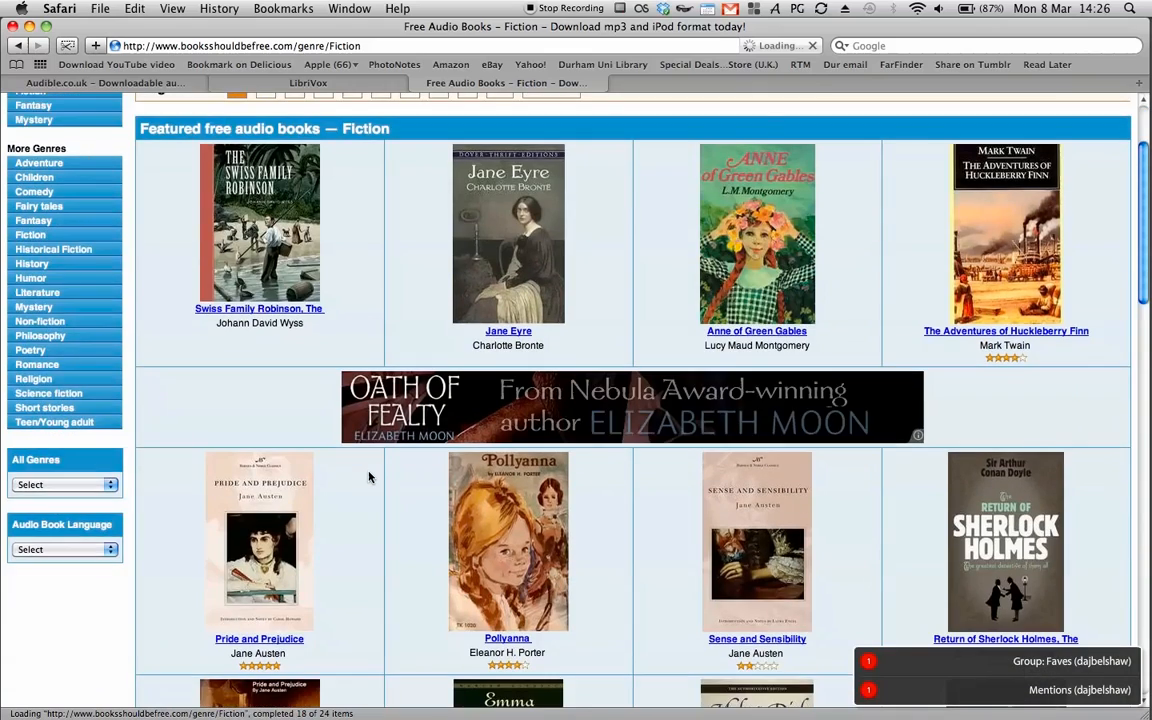
scroll(down, 3)
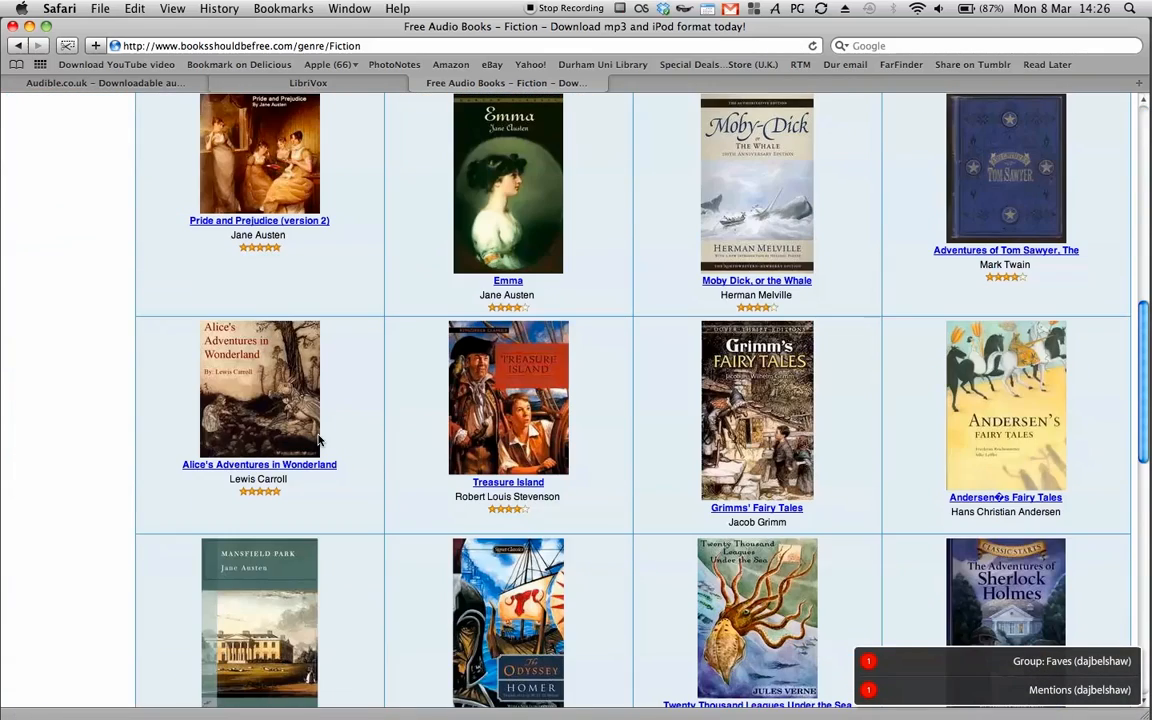
click(259, 465)
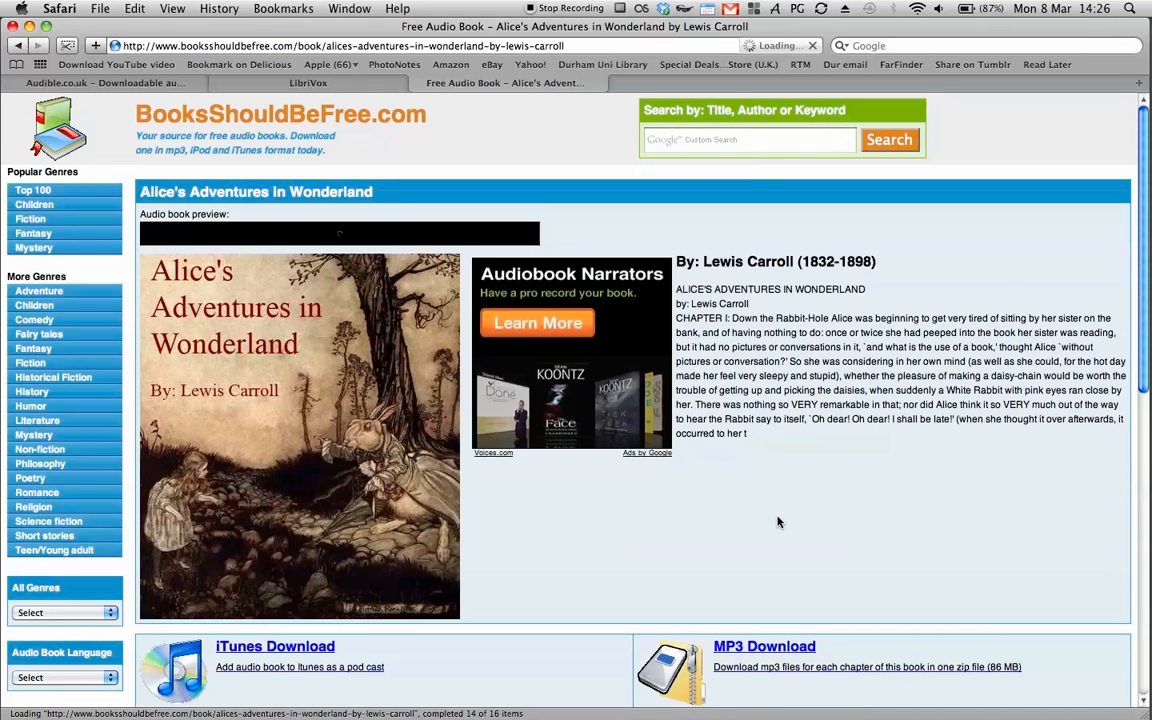
scroll(down, 3)
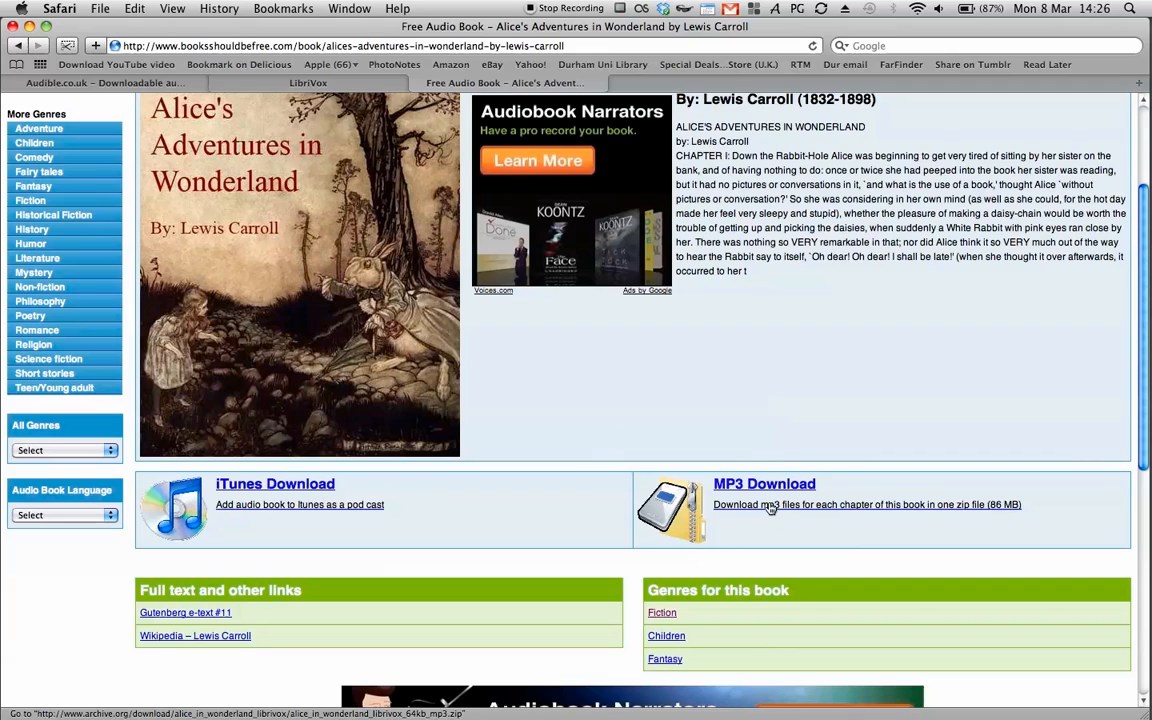
mouse_move(786, 509)
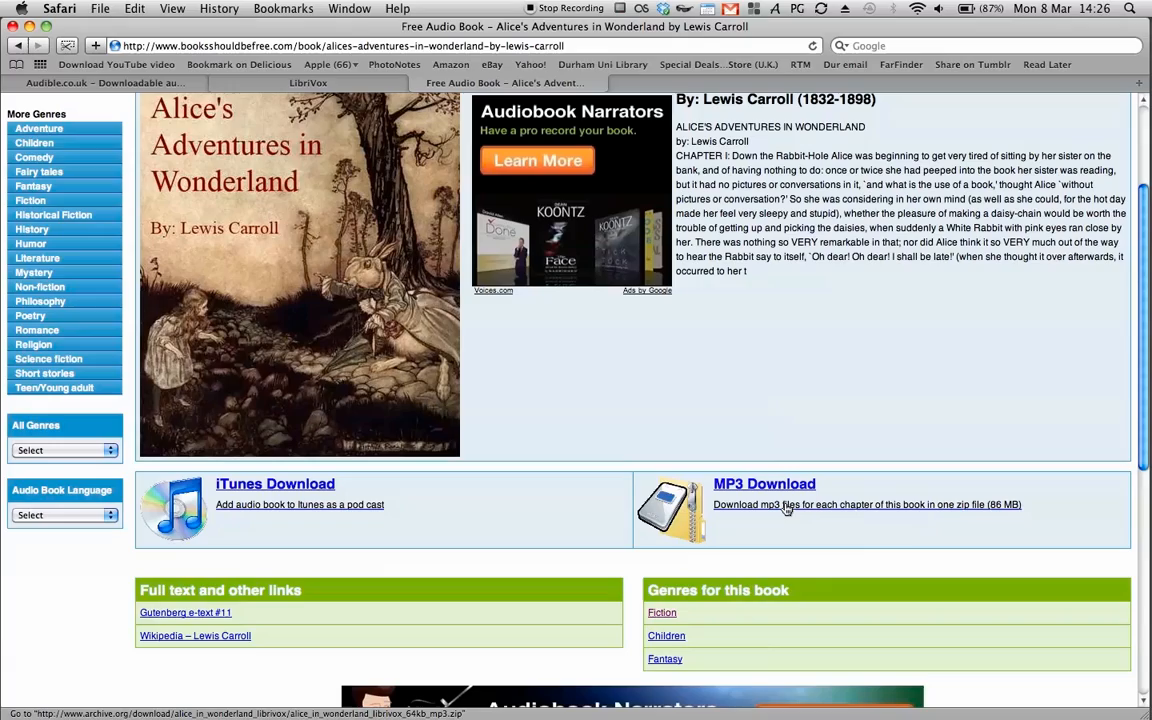
click(787, 505)
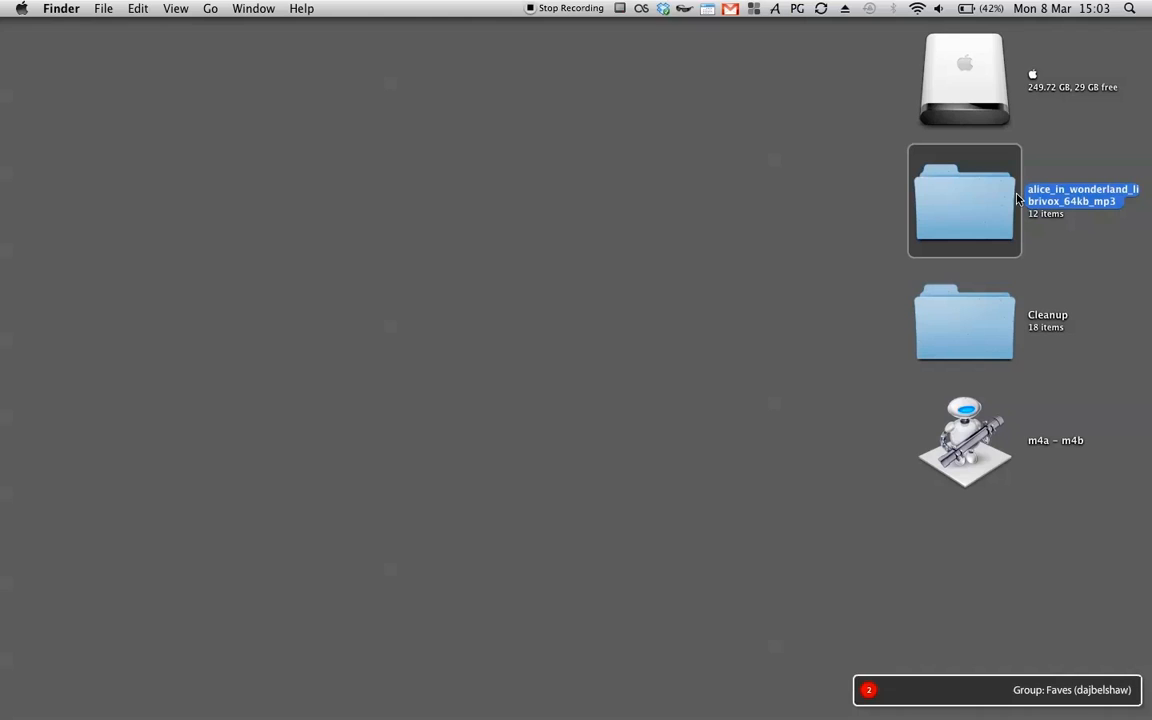
Open the alice_in_wonderland_librivox_64kb_mp3 desktop folder and select all twelve chapter files.
double_click(964, 200)
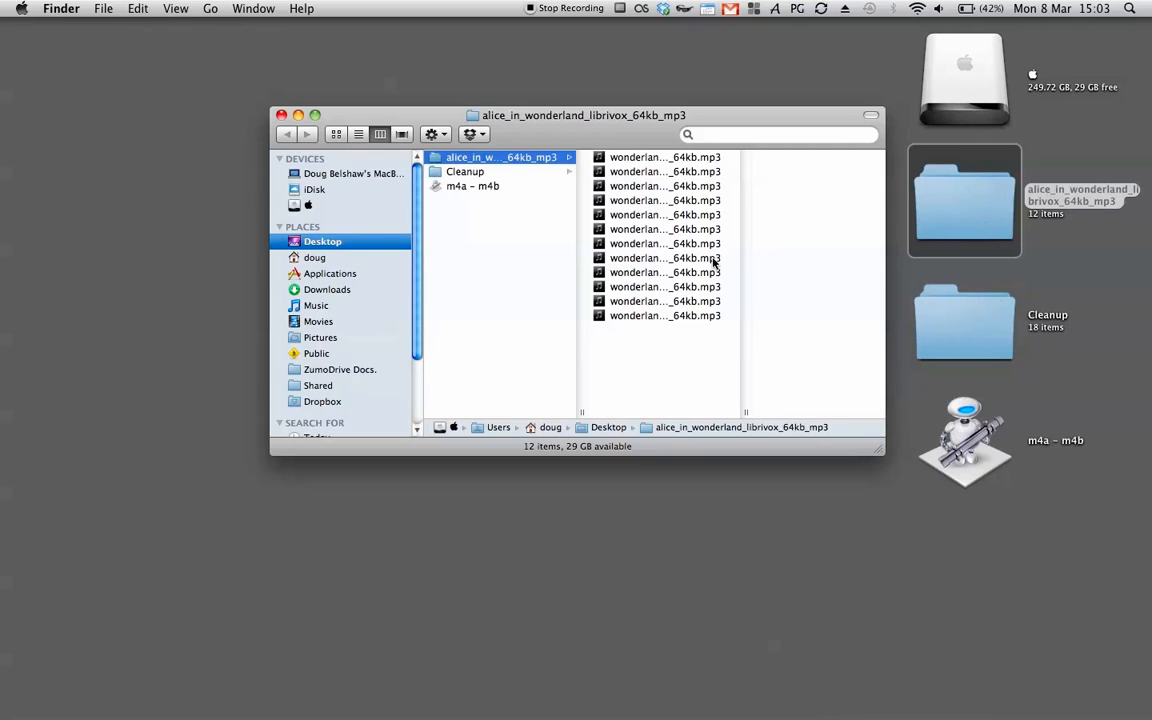
key(cmd+a)
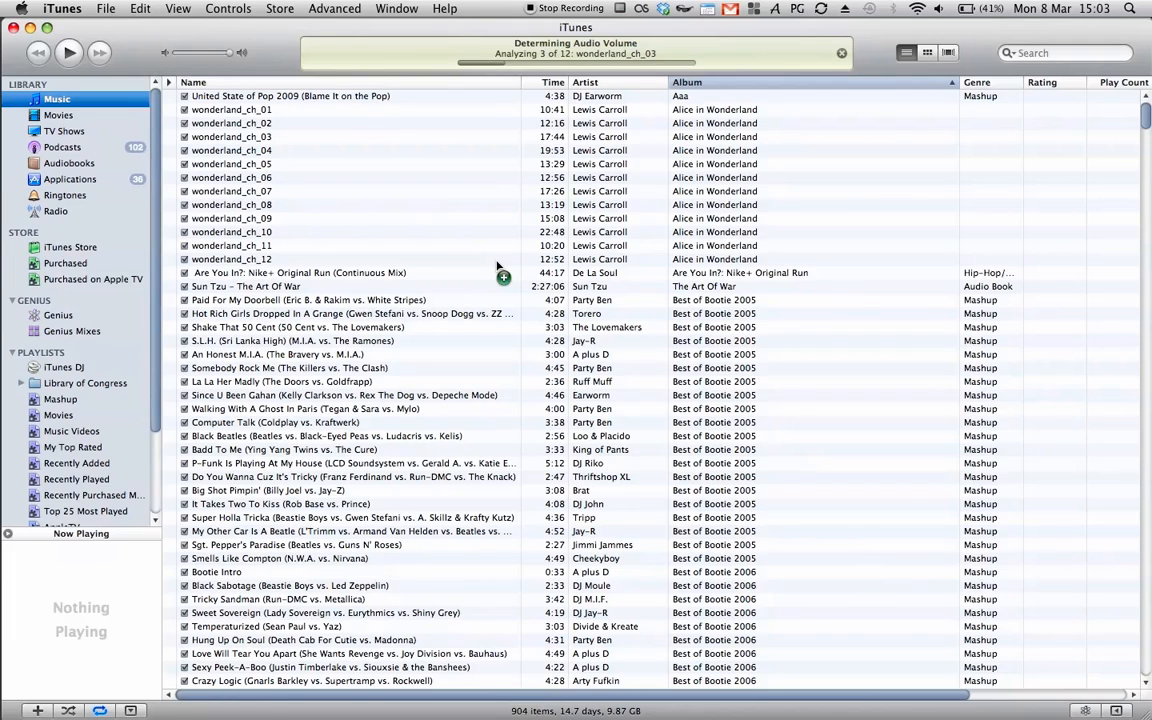
mouse_move(497, 356)
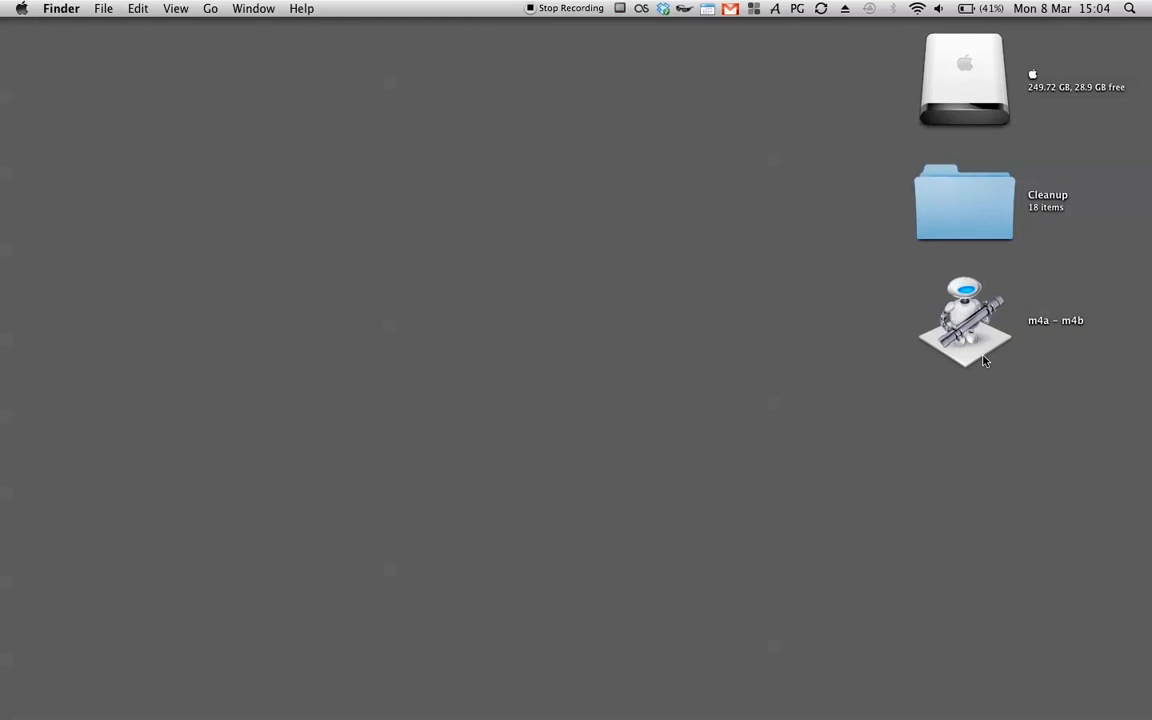
mouse_move(950, 348)
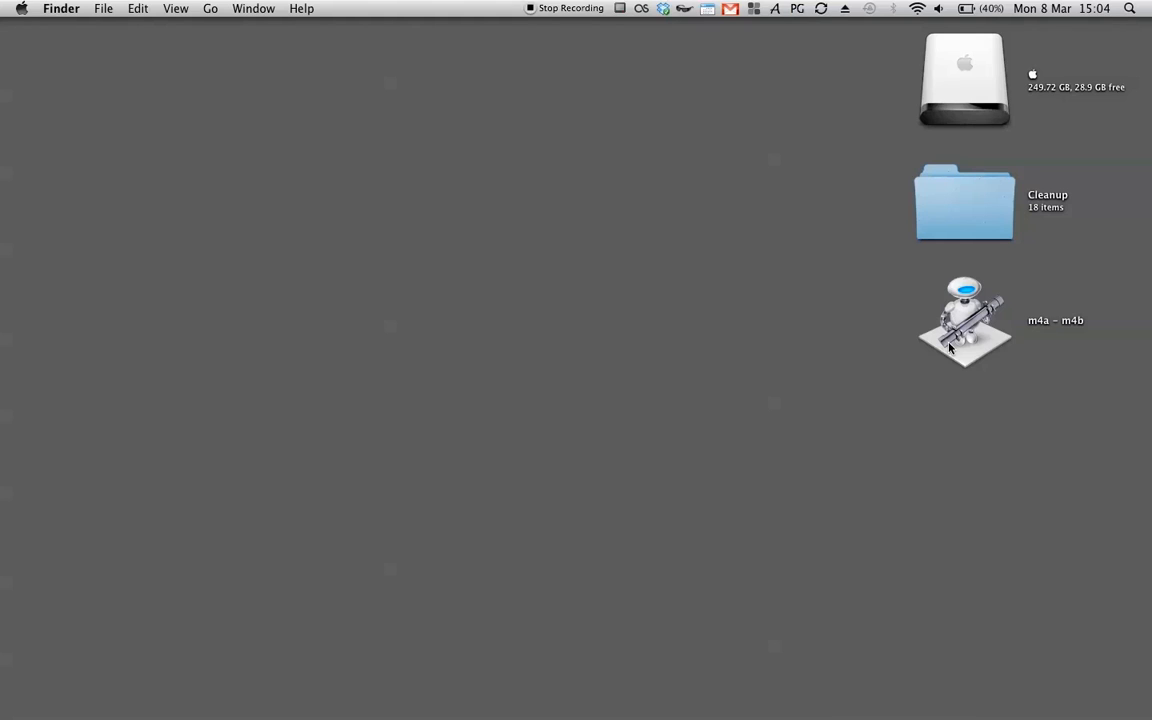
mouse_move(909, 365)
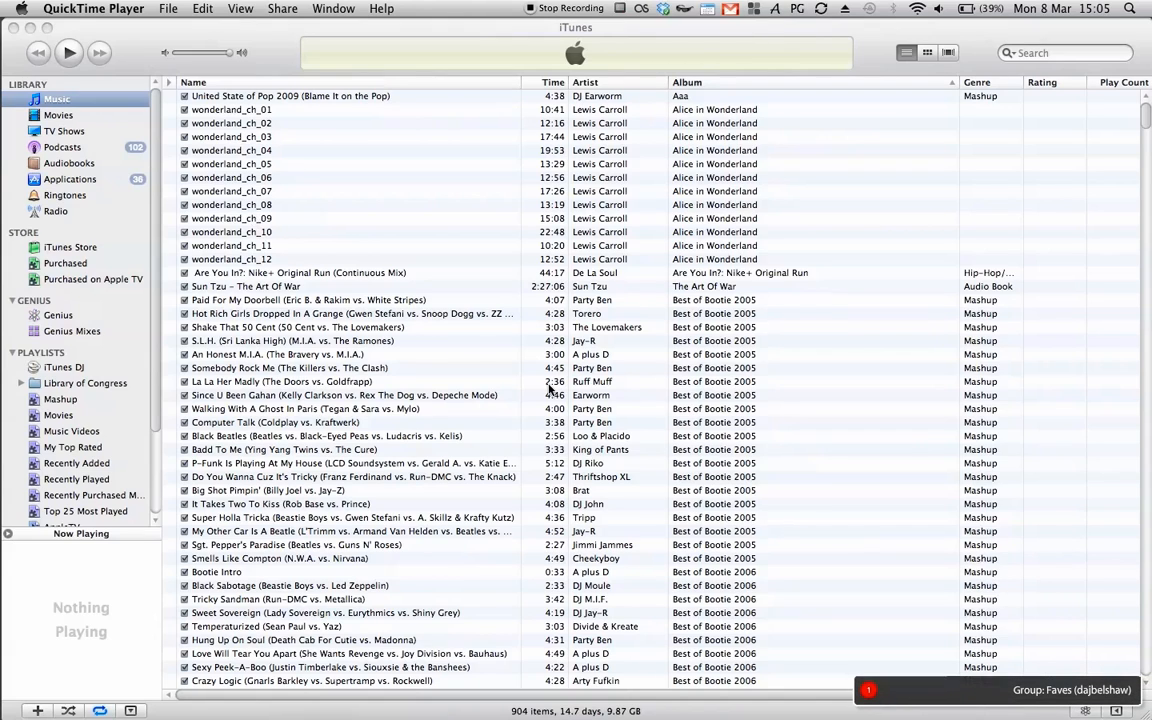
mouse_move(453, 238)
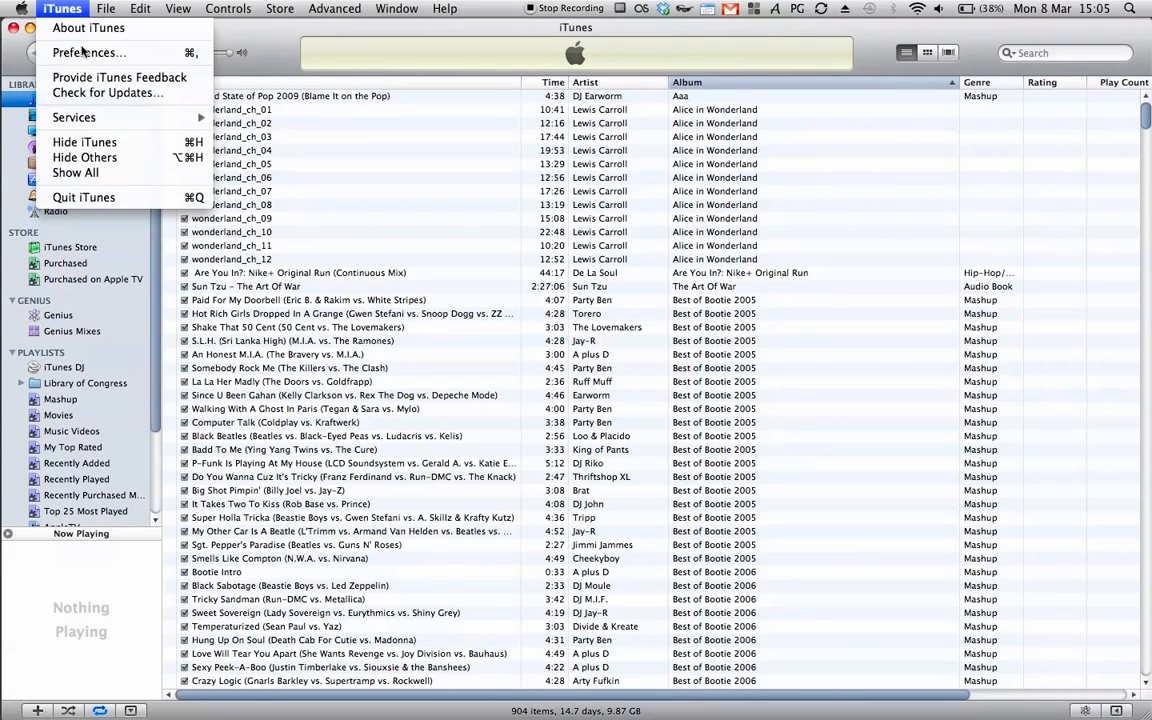
Check the iTunes import settings (AAC encoder, Spoken Podcast) and close Preferences.
click(85, 52)
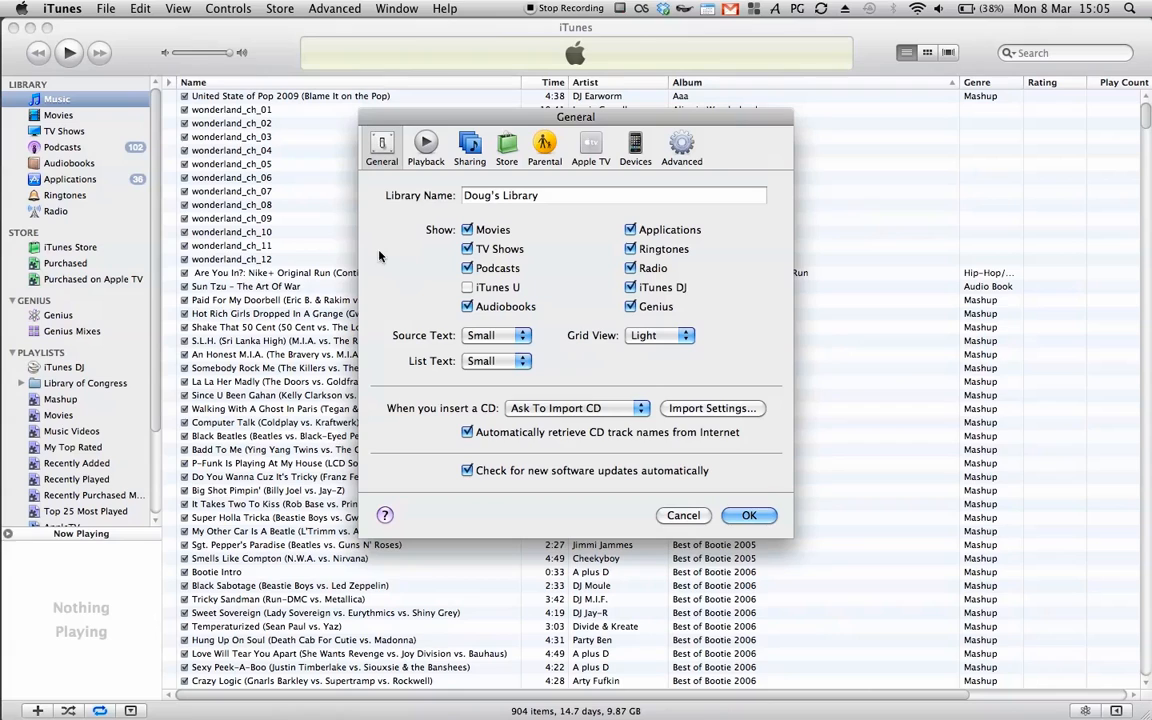
click(712, 408)
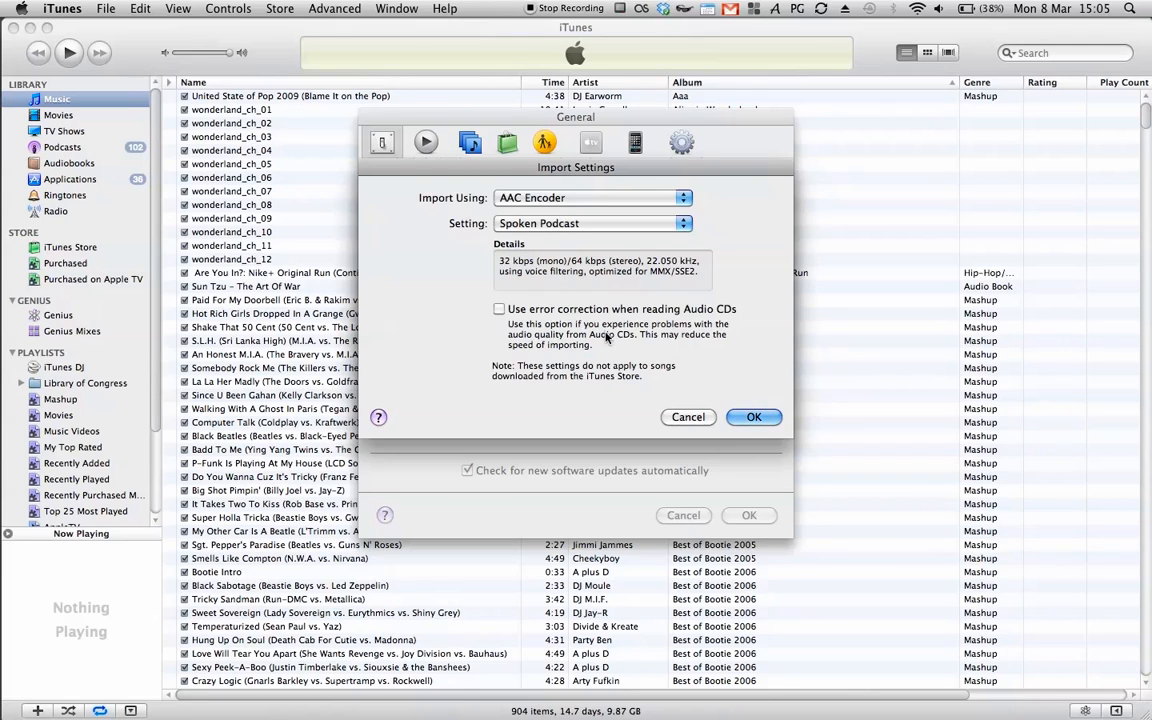
click(754, 417)
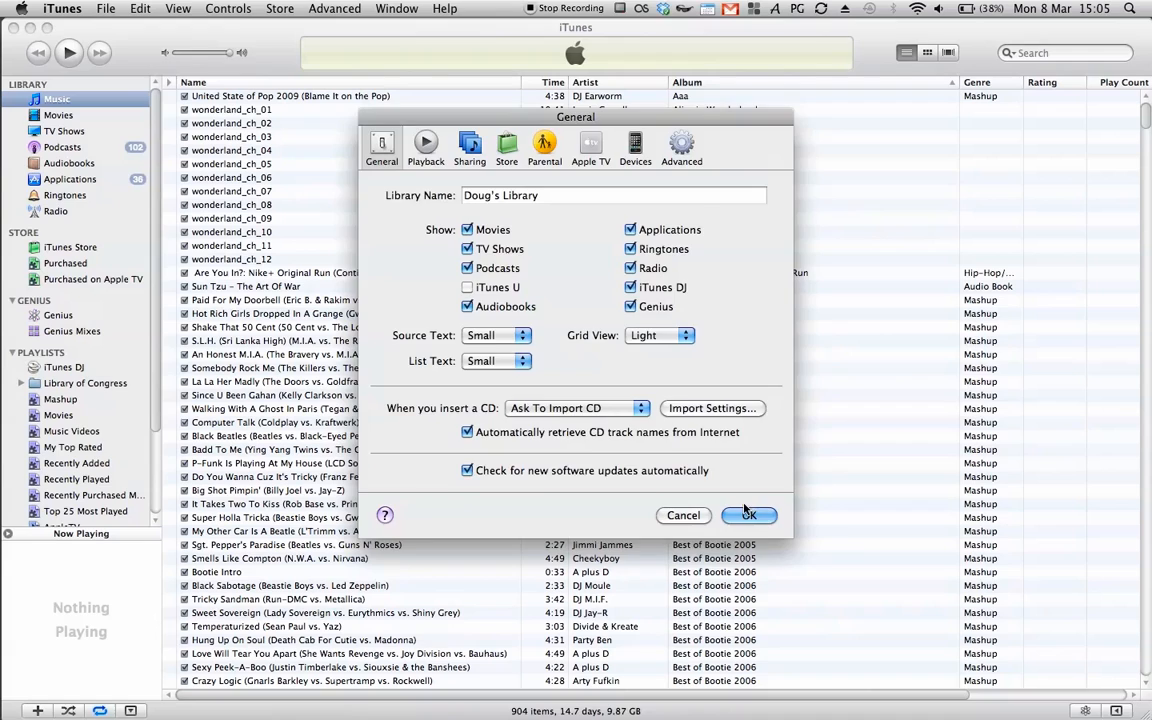
click(748, 516)
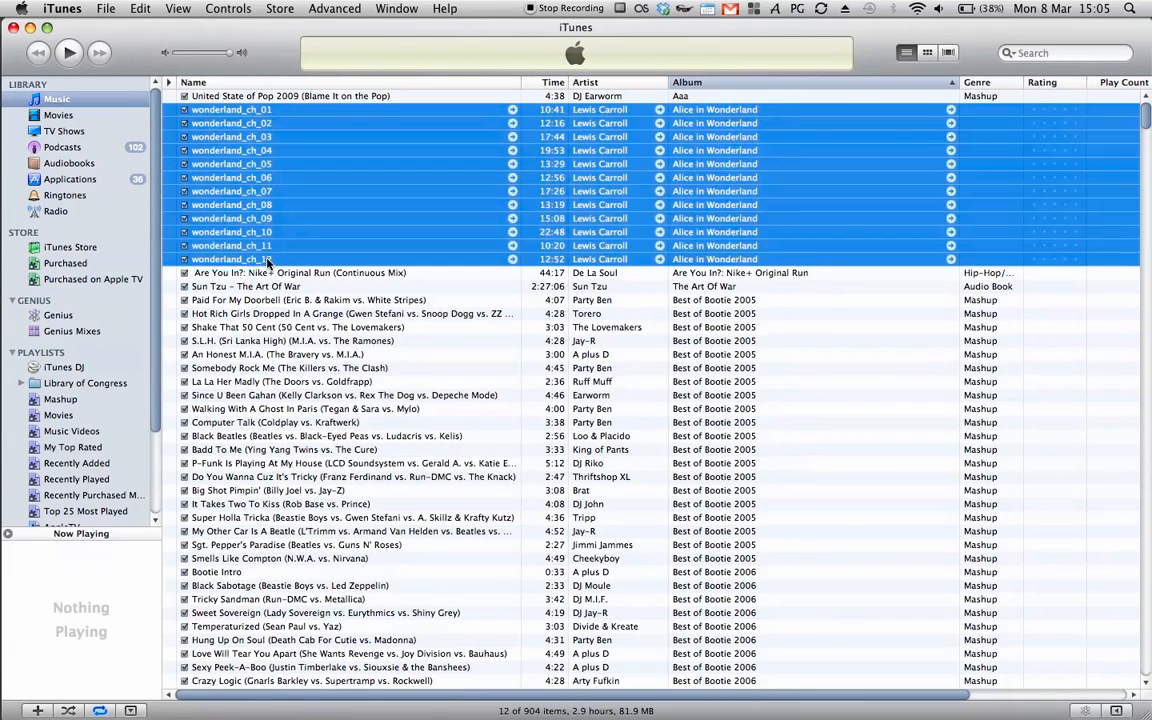
Create AAC versions of the twelve selected Alice in Wonderland chapters.
right_click(267, 258)
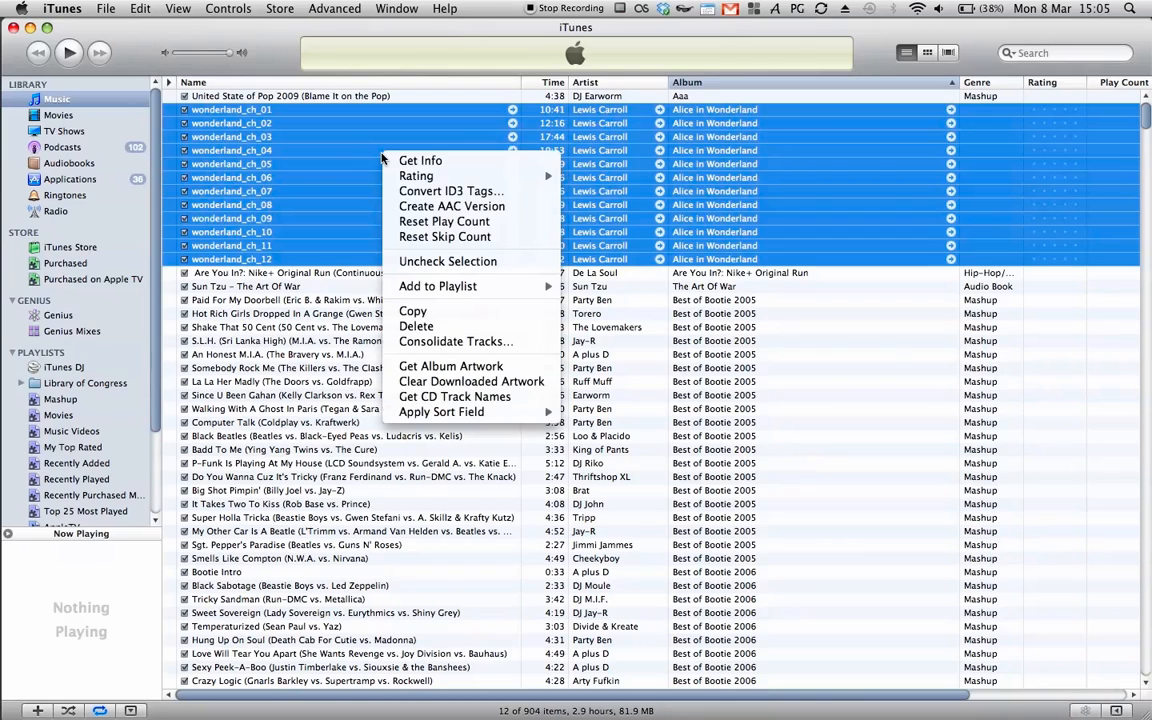
mouse_move(451, 206)
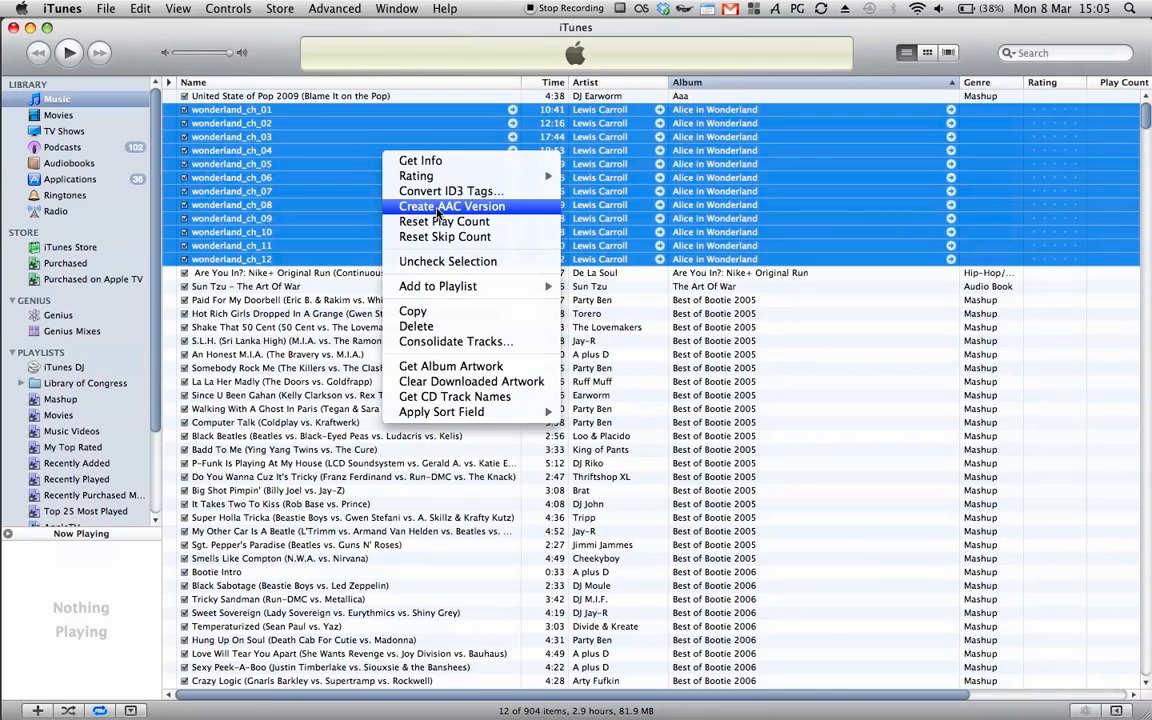
click(450, 206)
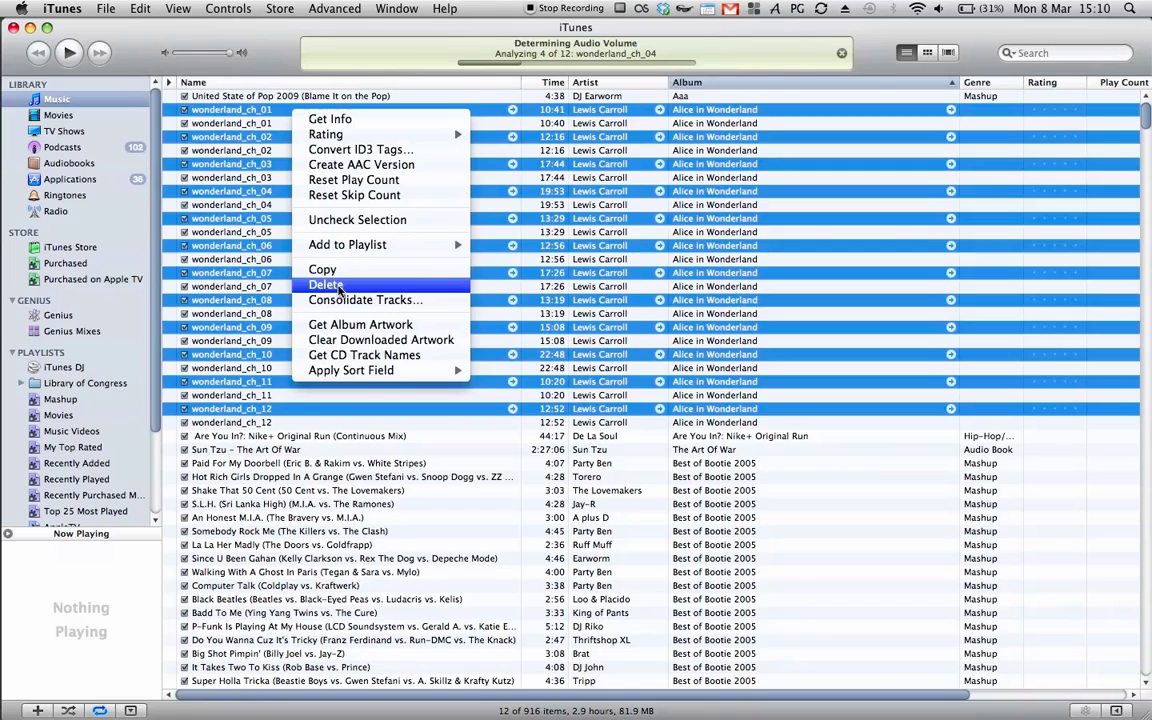
Delete the original chapter tracks from the library and move their files to the Trash.
click(327, 285)
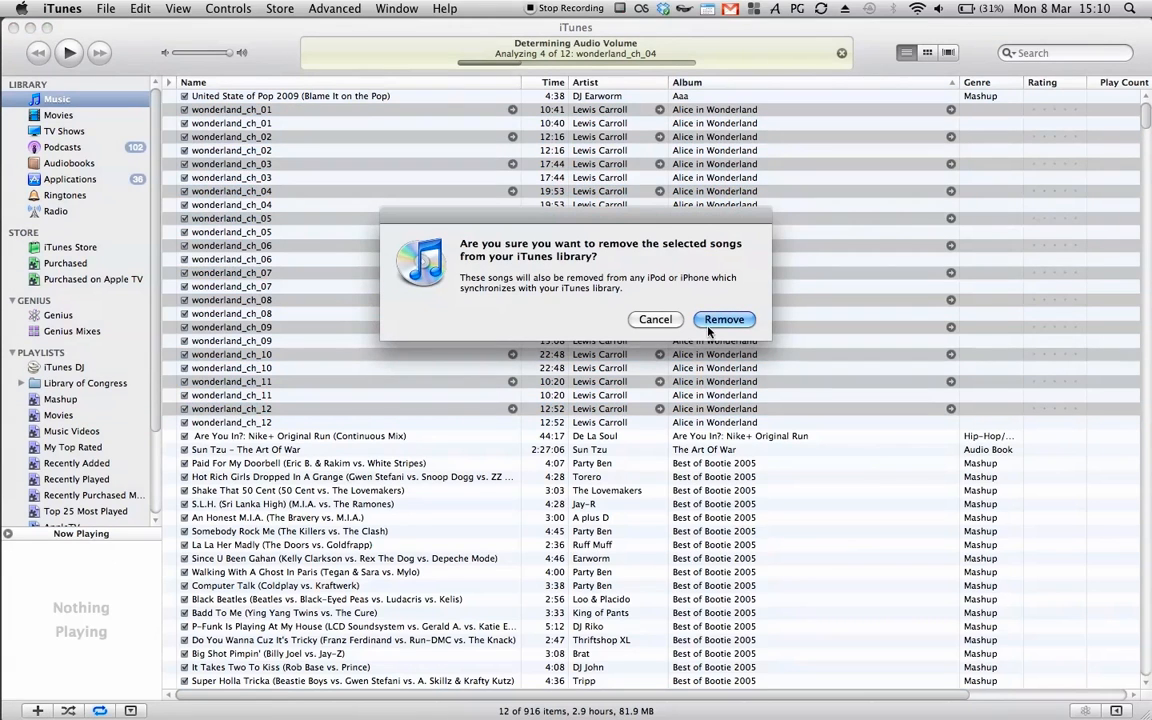
click(723, 319)
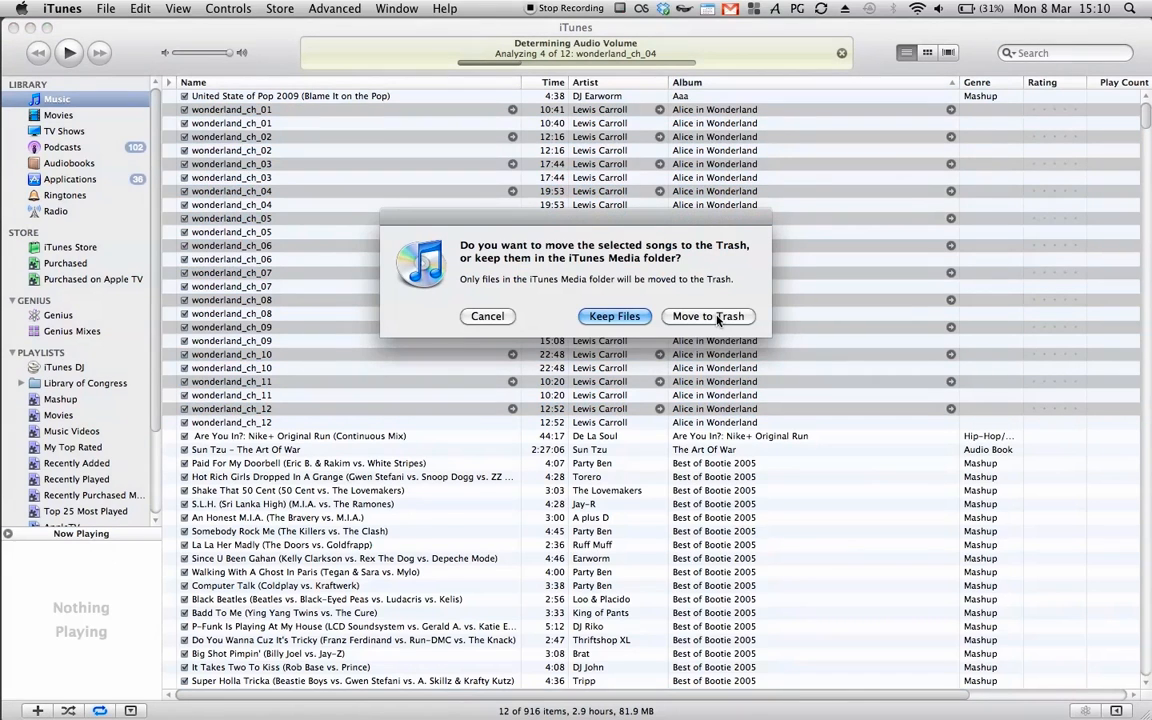
mouse_move(655, 287)
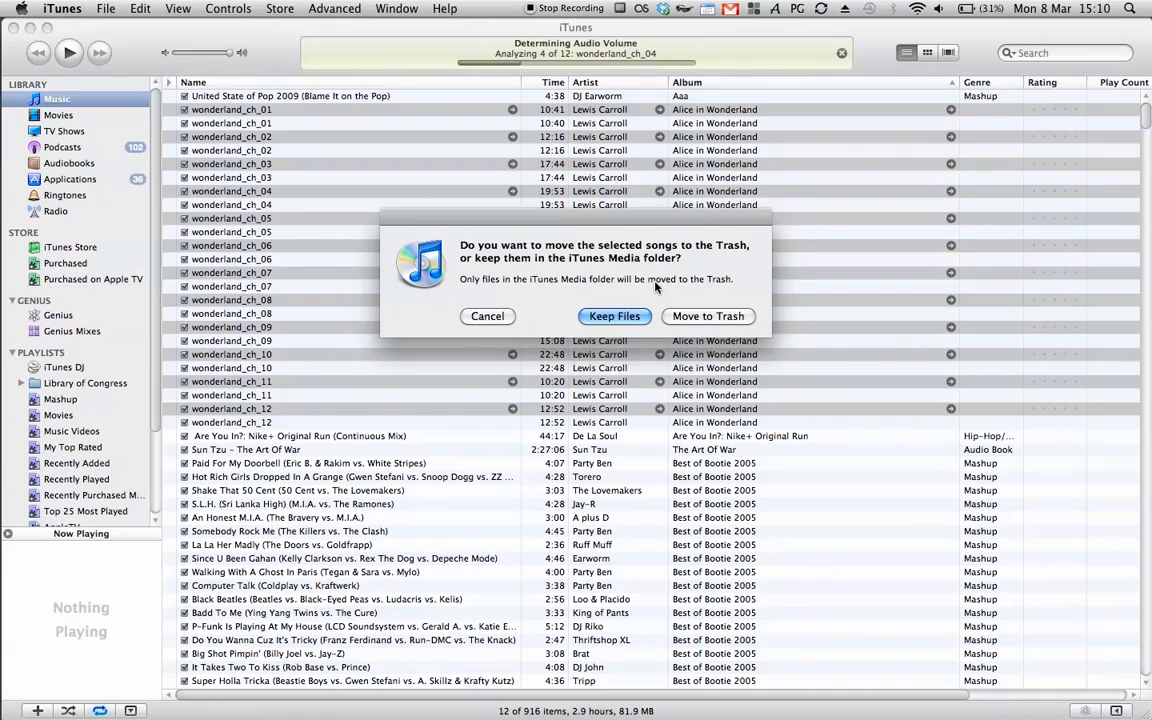
mouse_move(708, 316)
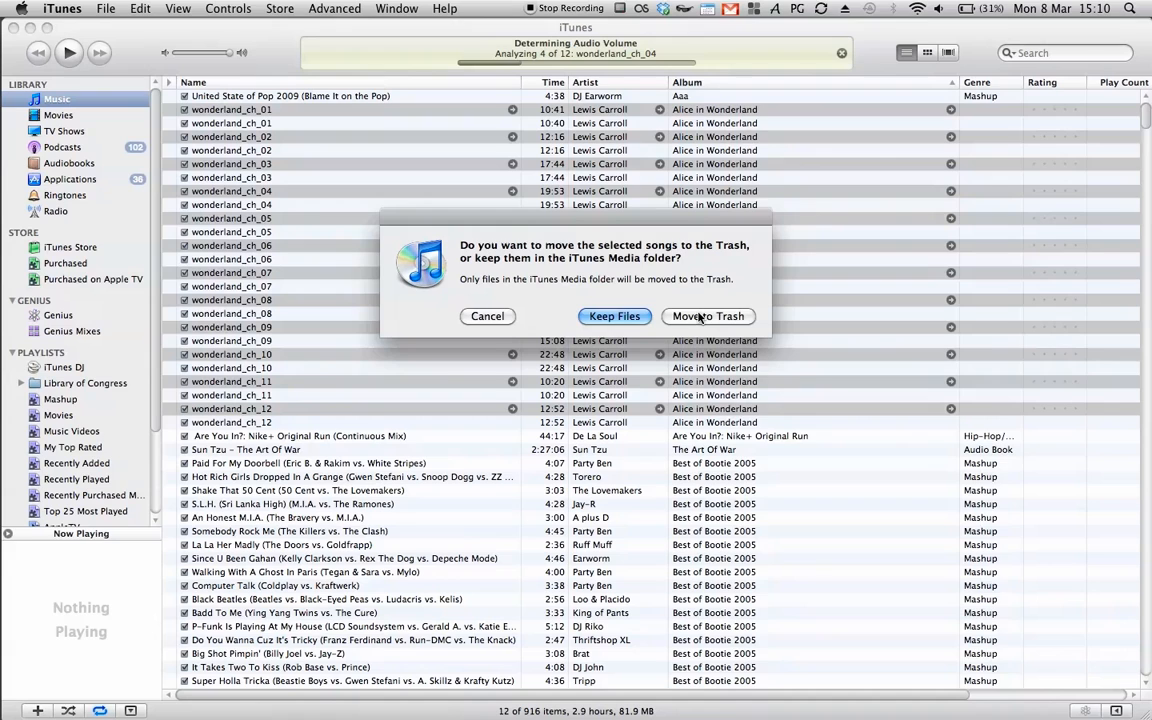
click(614, 316)
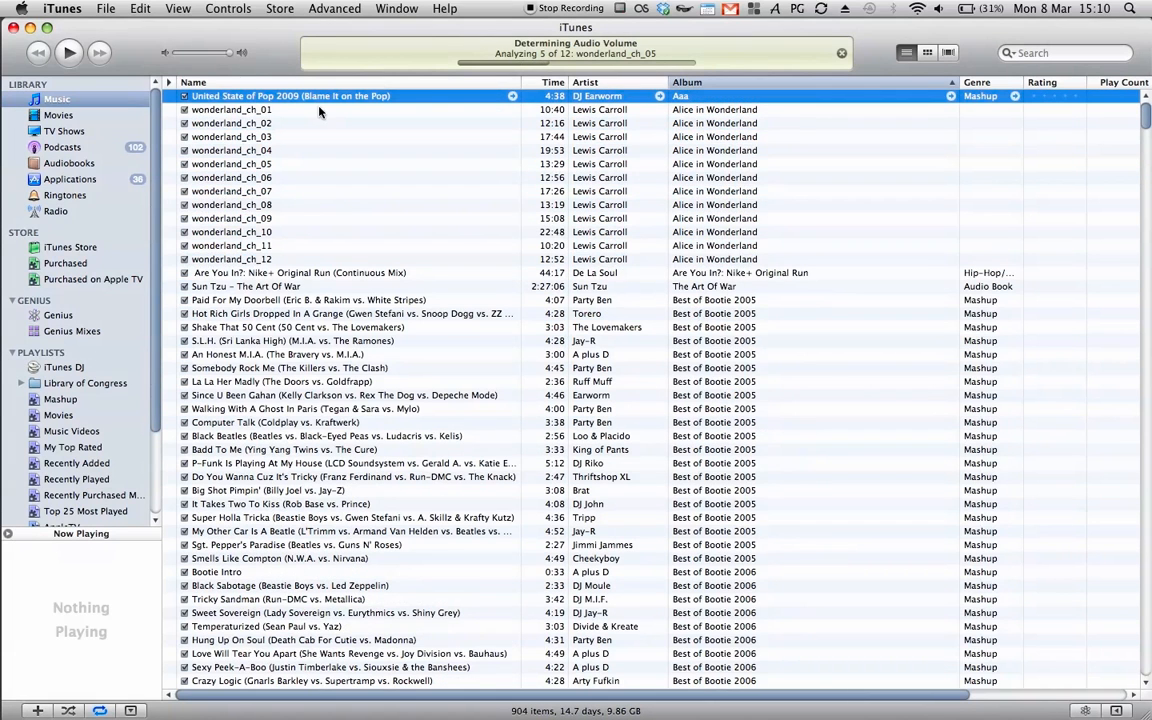
Remove the AAC chapter copies from the library while keeping their files.
click(226, 113)
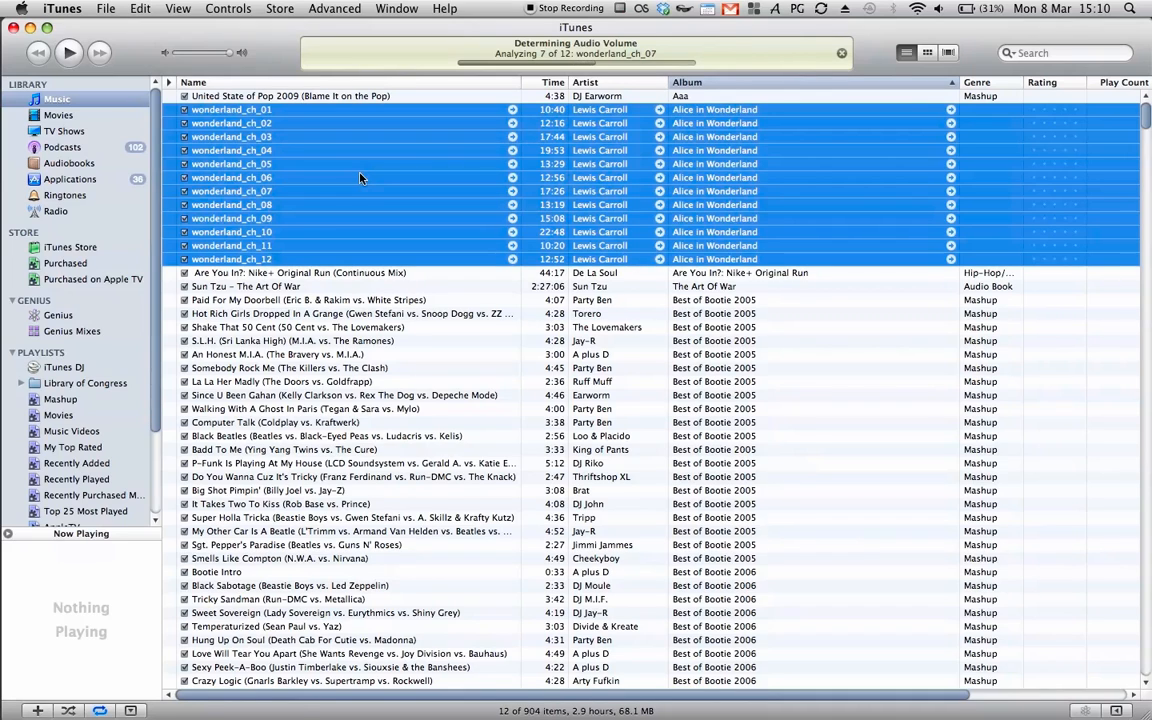
right_click(360, 178)
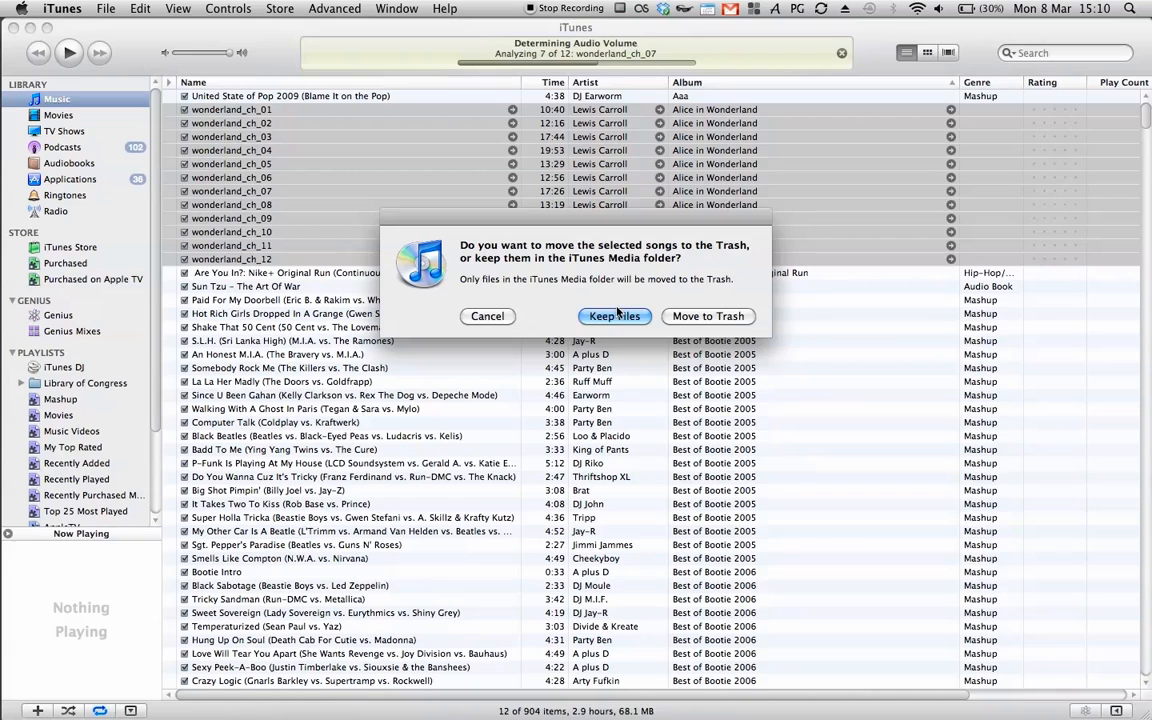
click(614, 316)
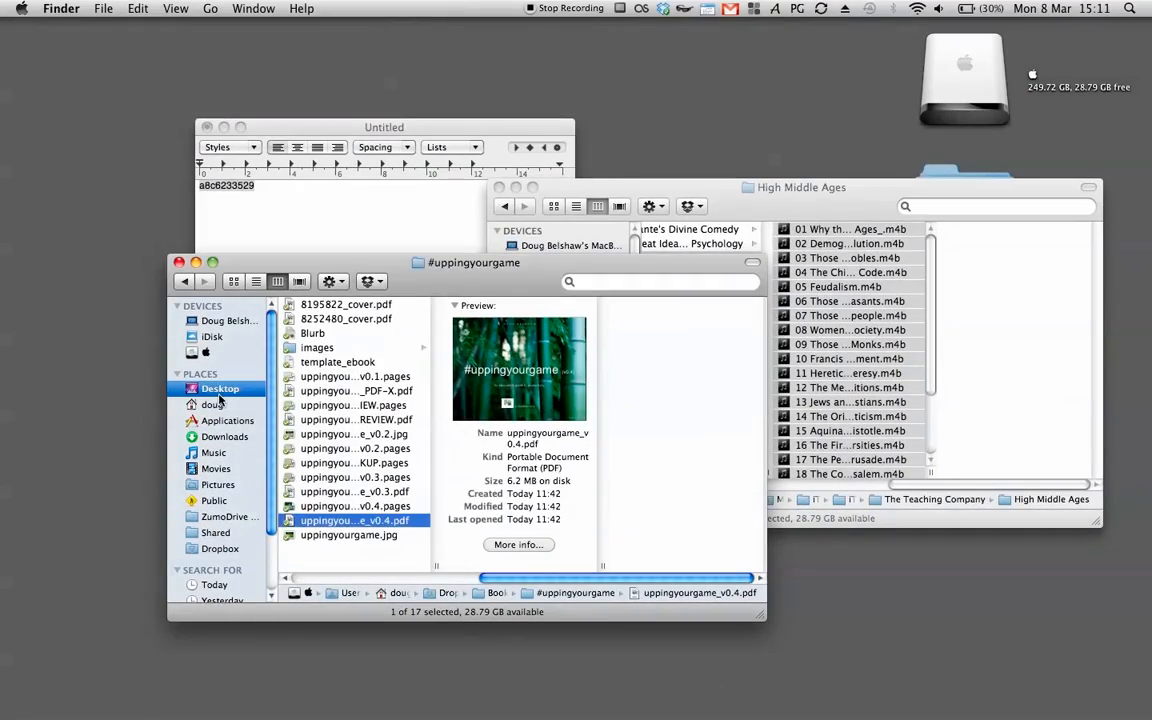
Browse Music › iTunes Music › Lewis Carroll › Alice in Wonderland to show the m4a chapters.
click(212, 452)
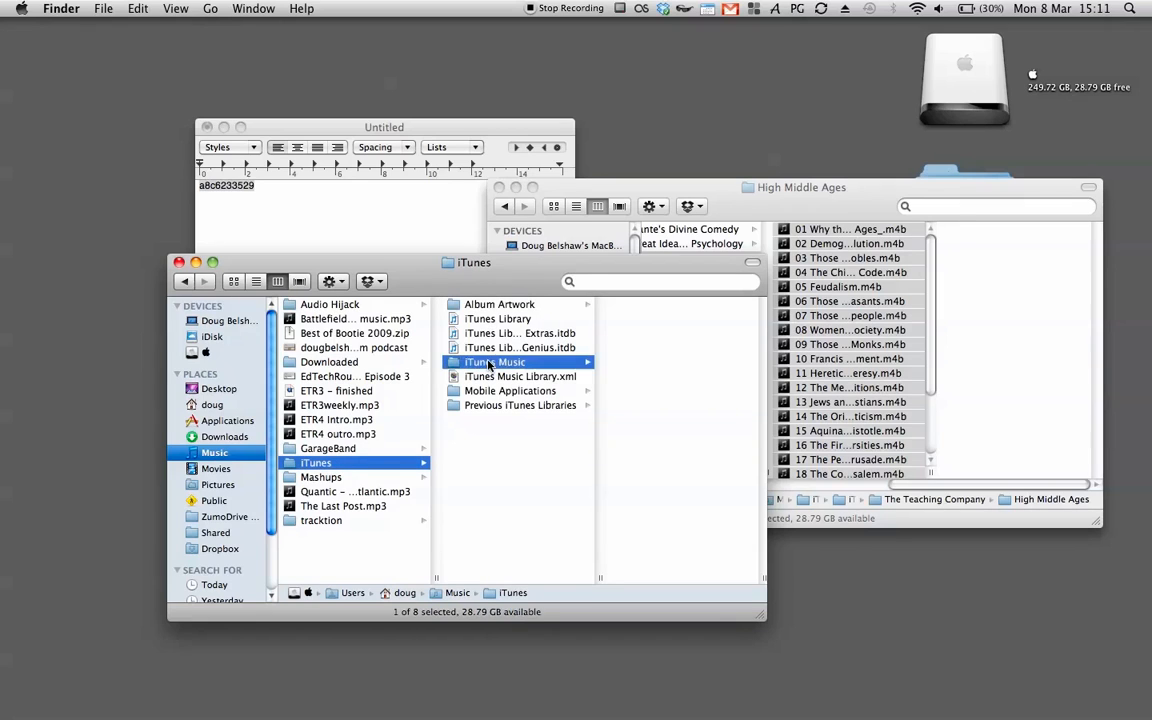
double_click(495, 362)
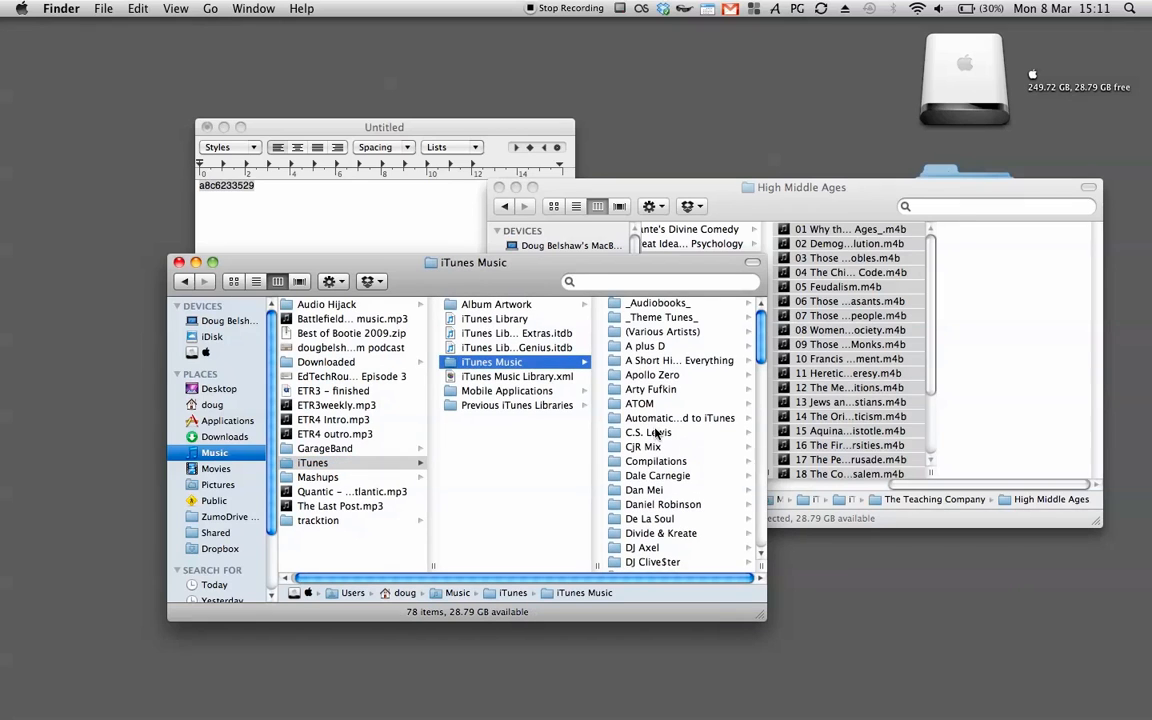
scroll(down, 3)
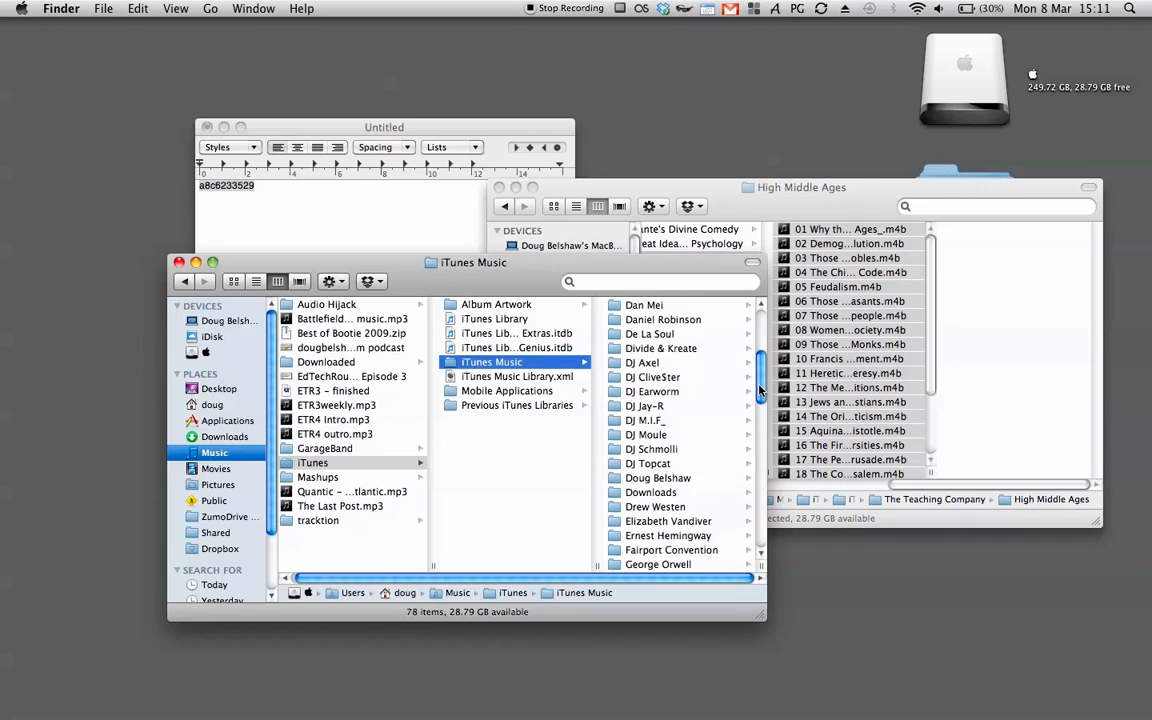
scroll(down, 3)
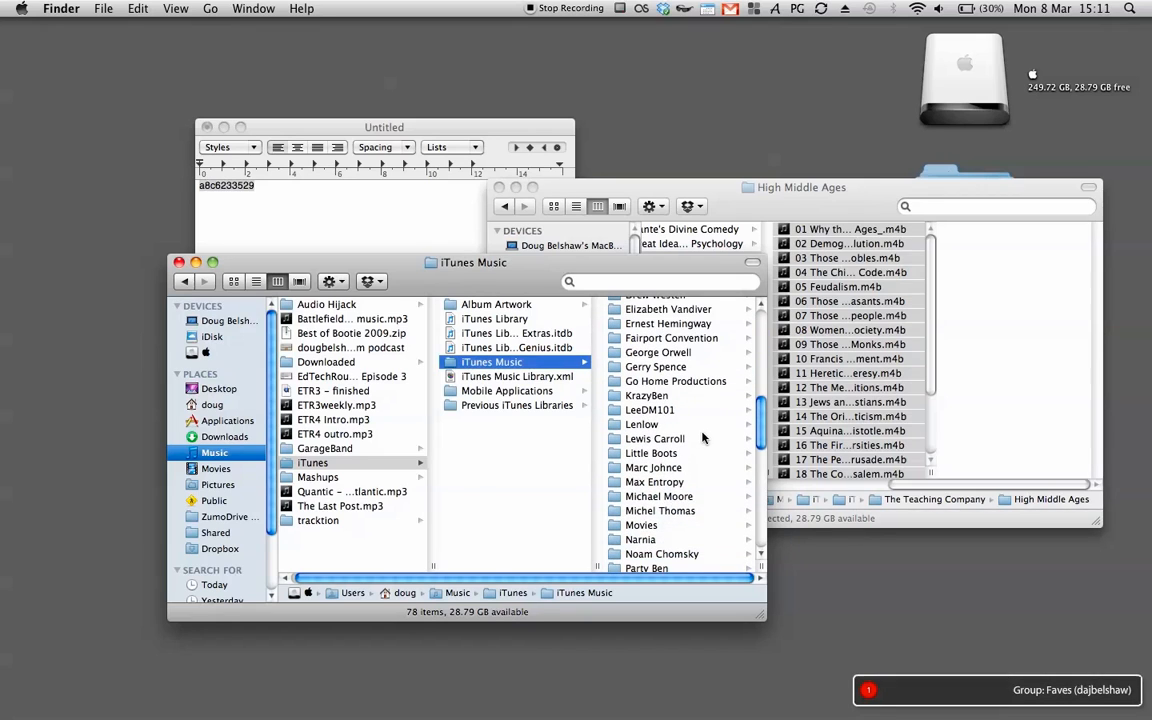
click(651, 438)
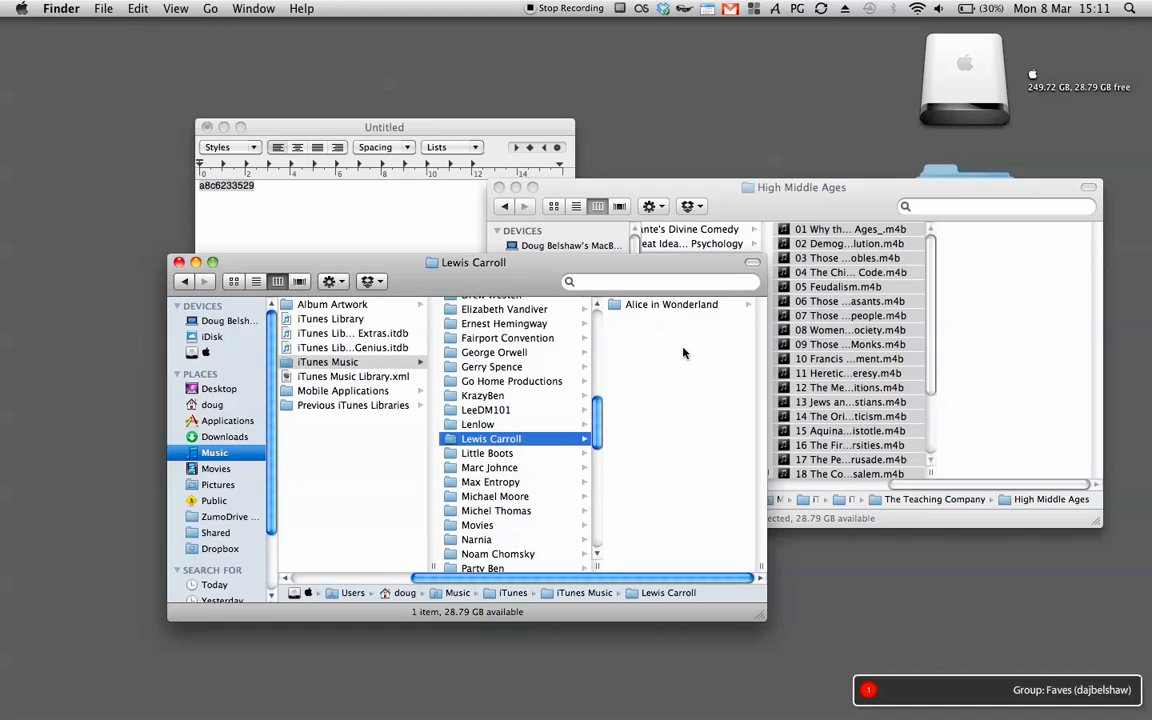
double_click(671, 304)
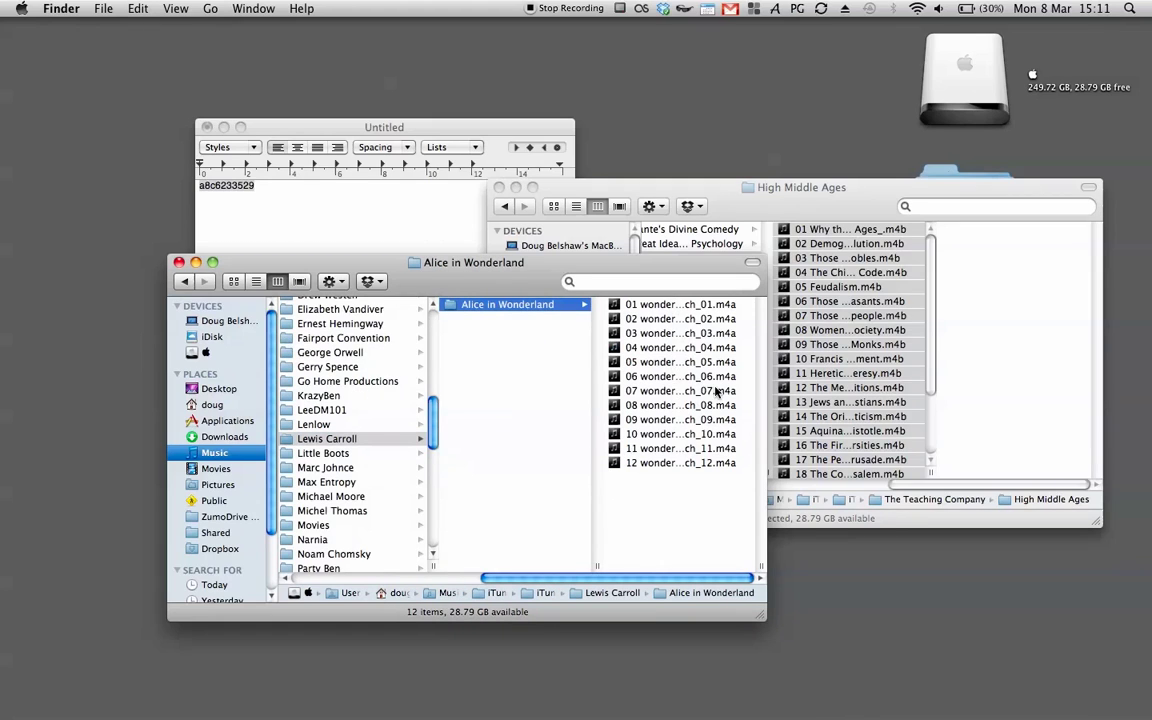
mouse_move(506, 206)
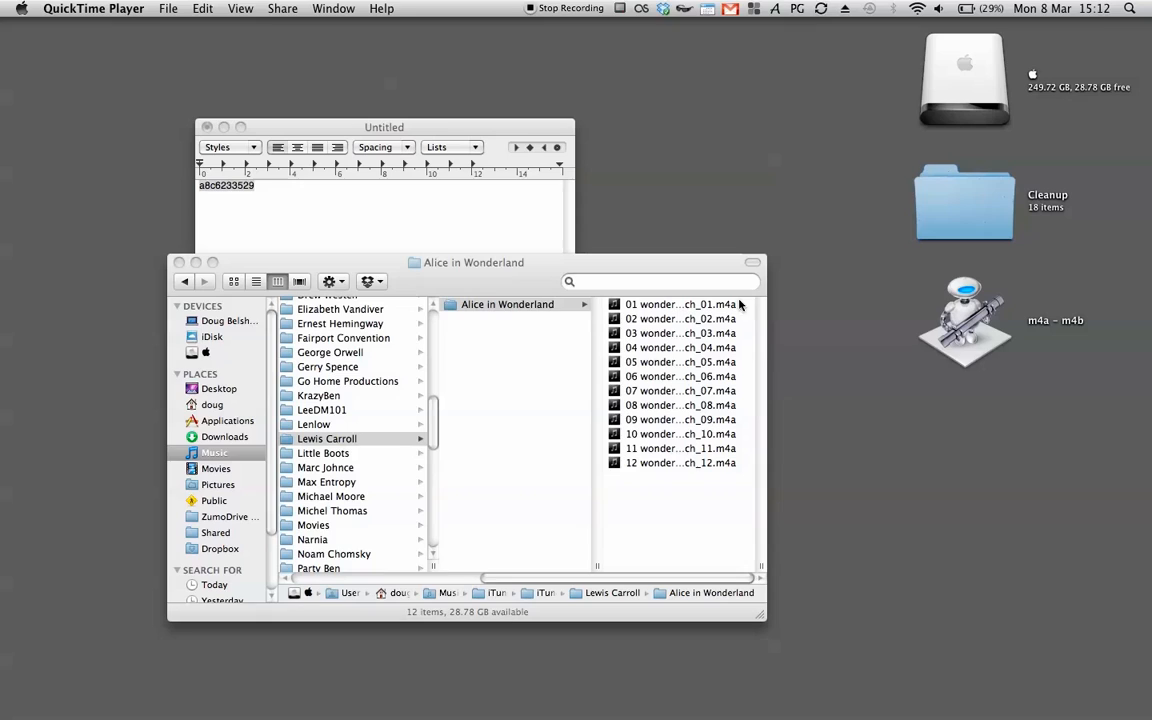
mouse_move(408, 342)
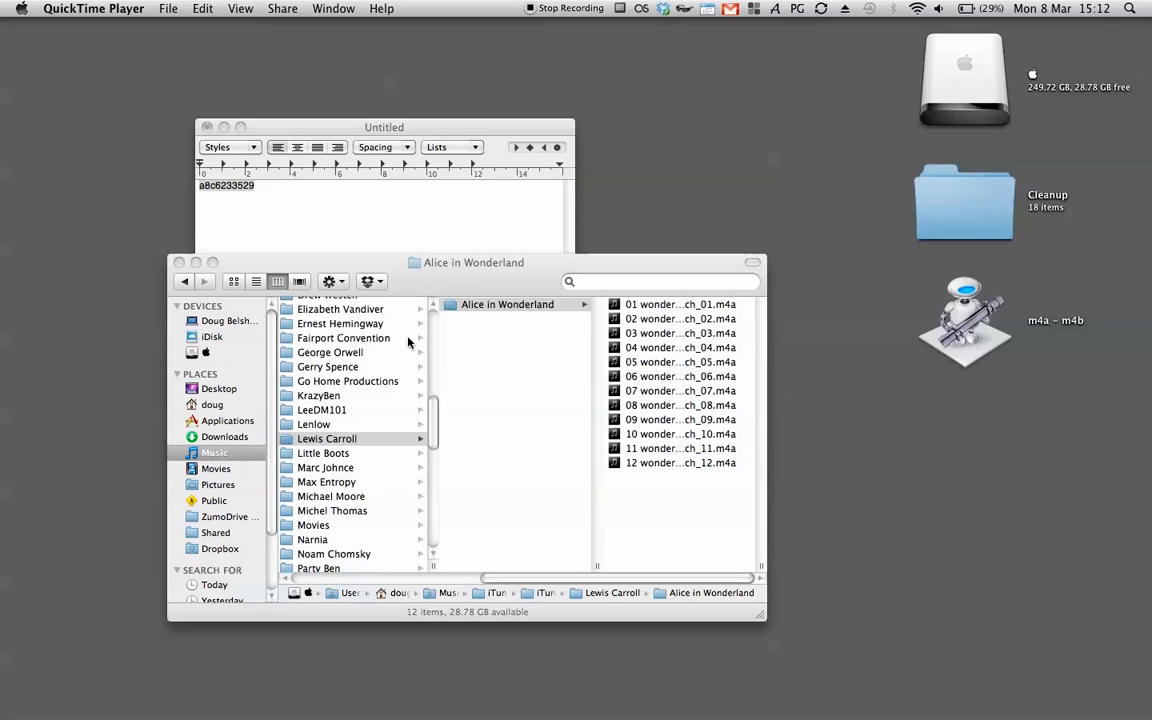
mouse_move(391, 308)
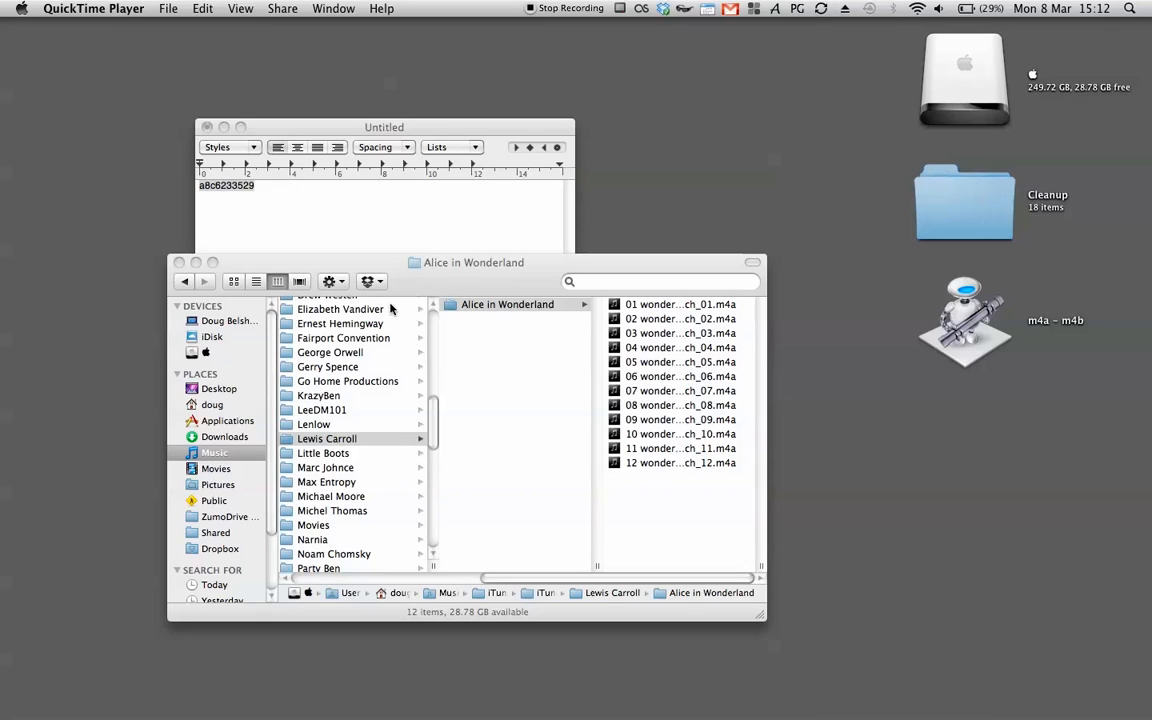
mouse_move(400, 317)
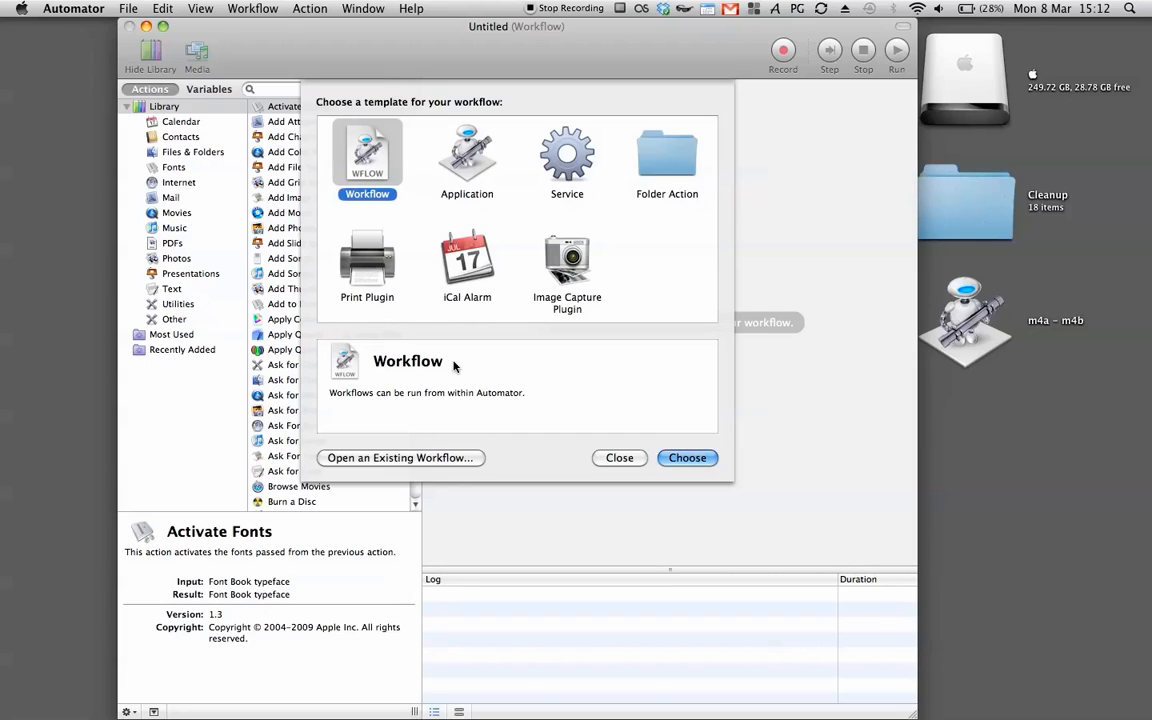
mouse_move(622, 410)
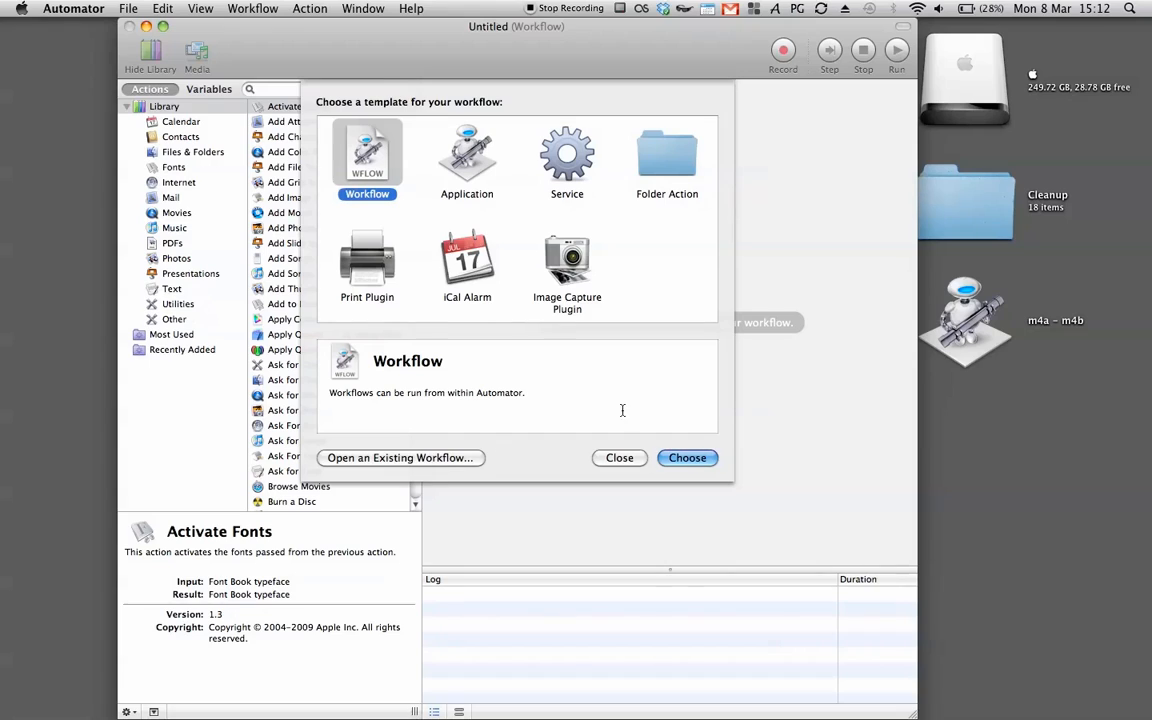
mouse_move(987, 327)
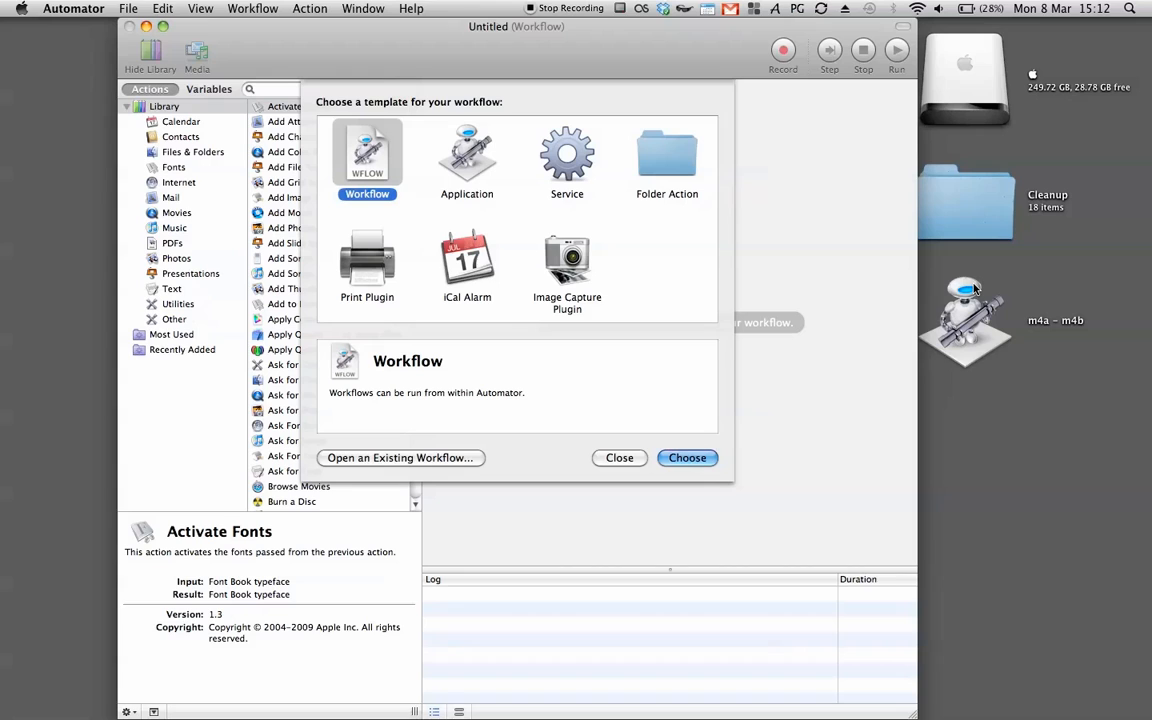
mouse_move(414, 470)
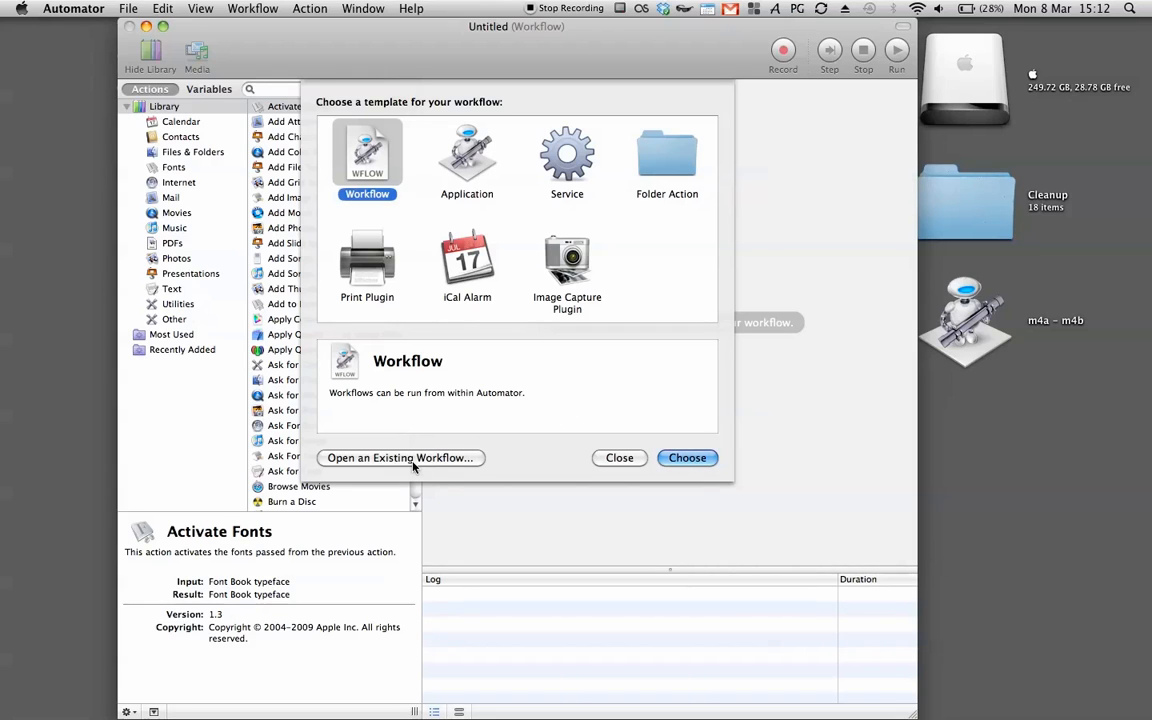
Open the saved 'm4a – m4b' workflow and read the Get Selected Finder Items description.
click(399, 458)
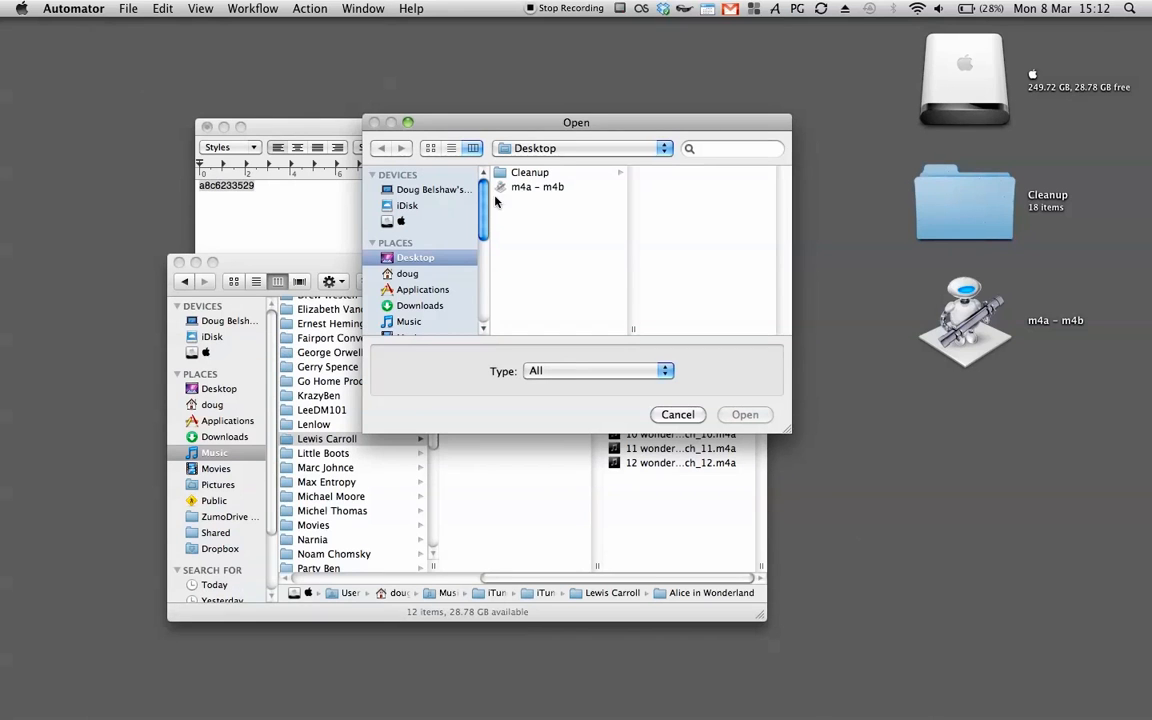
click(745, 414)
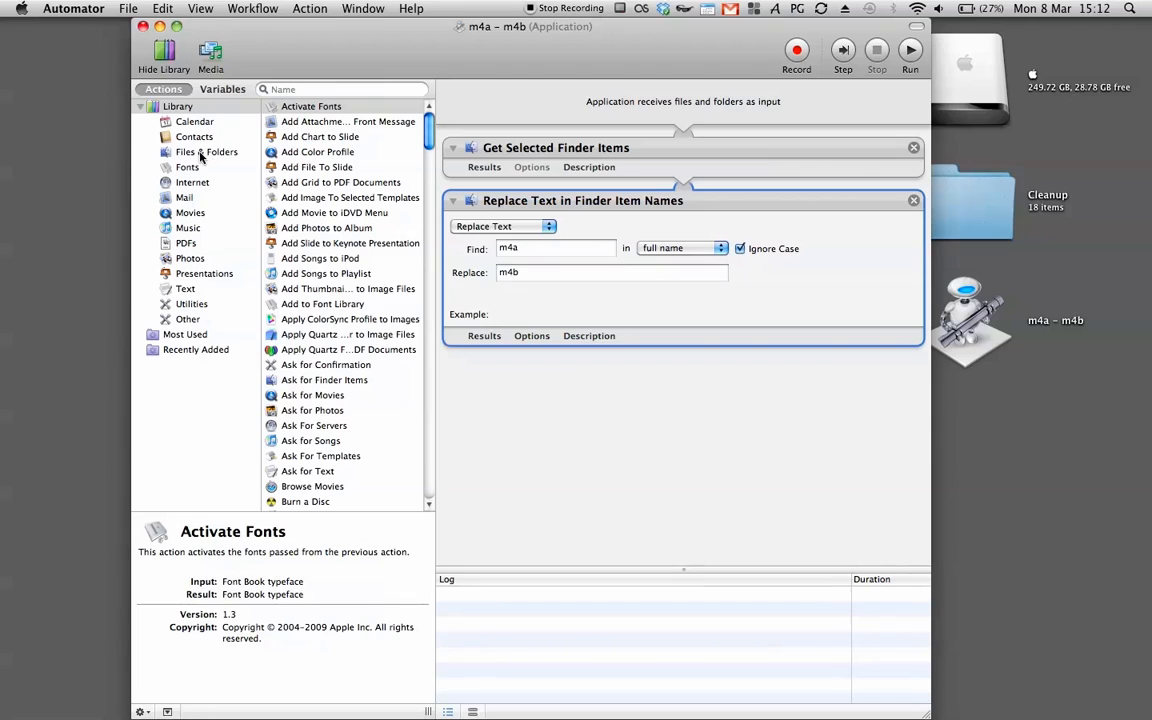
click(206, 151)
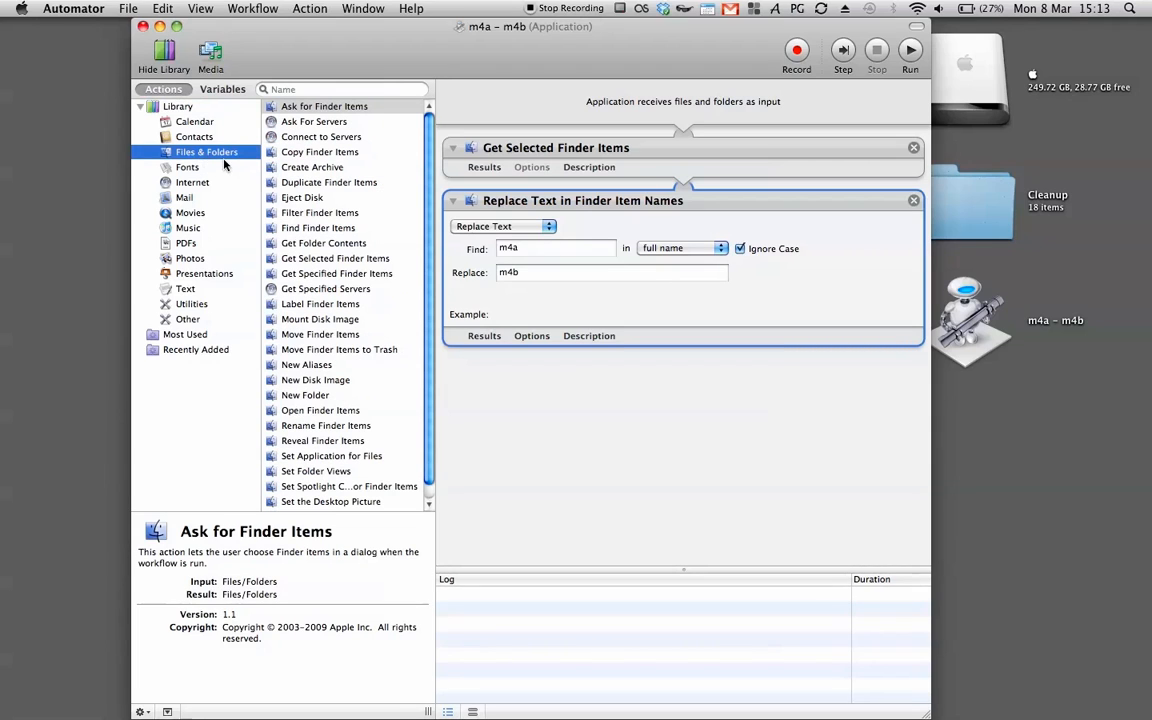
mouse_move(315, 267)
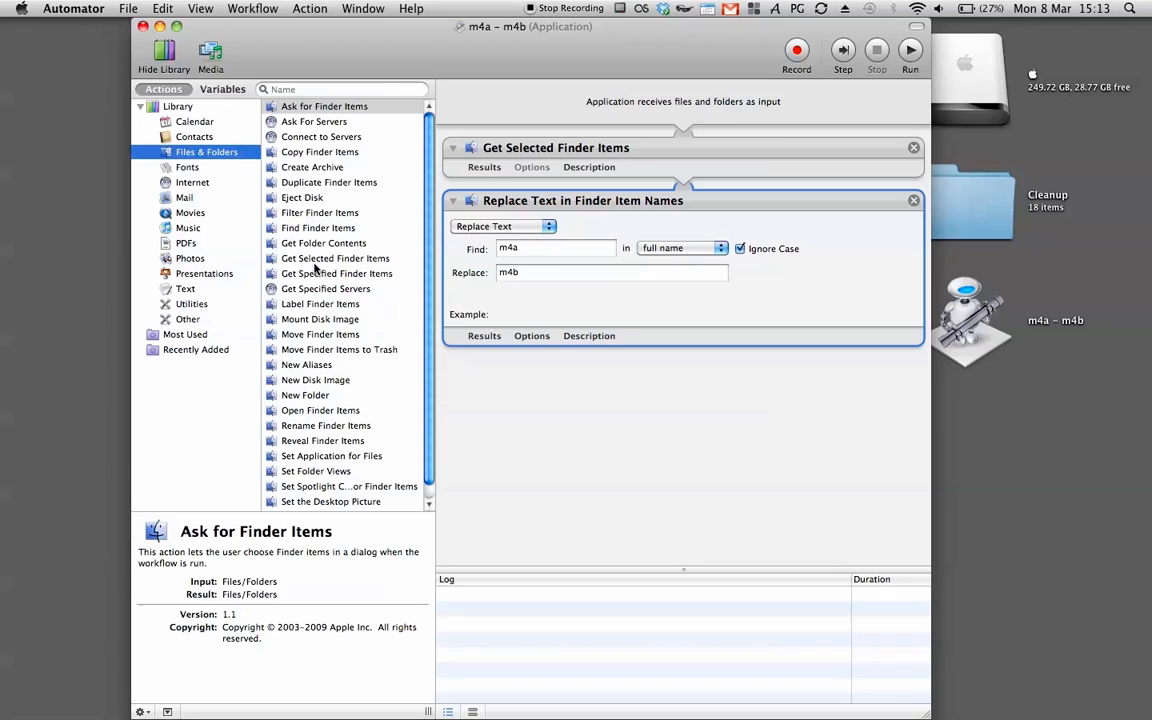
click(335, 258)
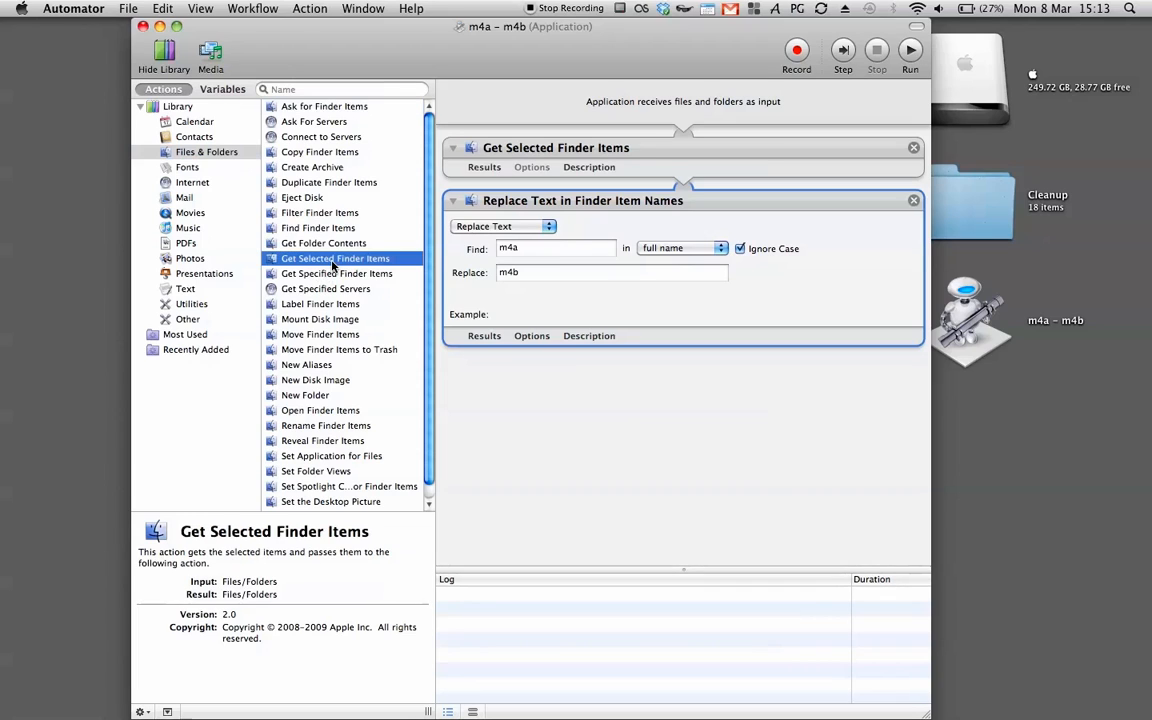
mouse_move(781, 271)
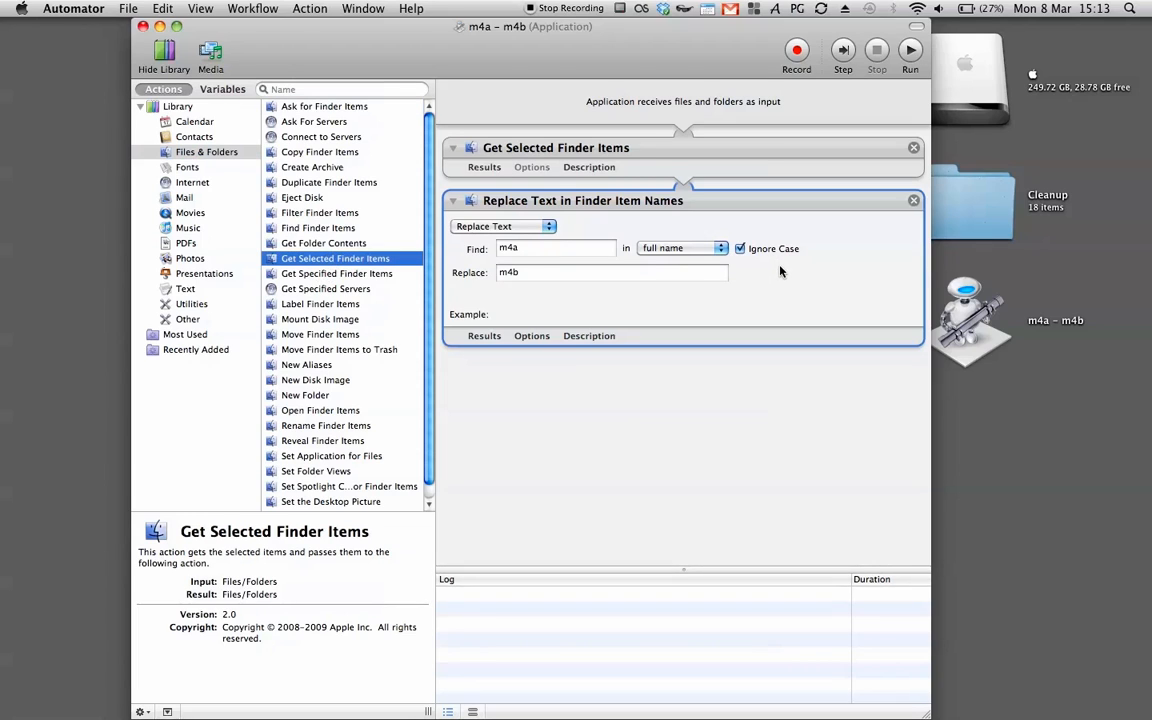
scroll(down, 3)
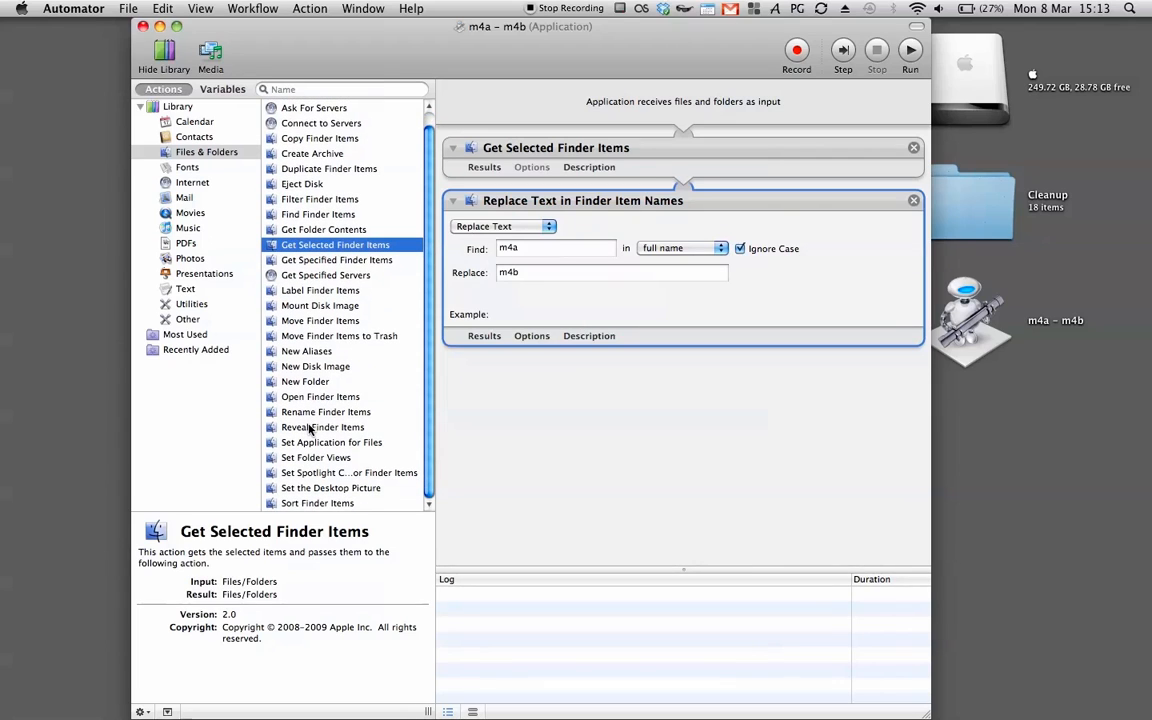
mouse_move(350, 475)
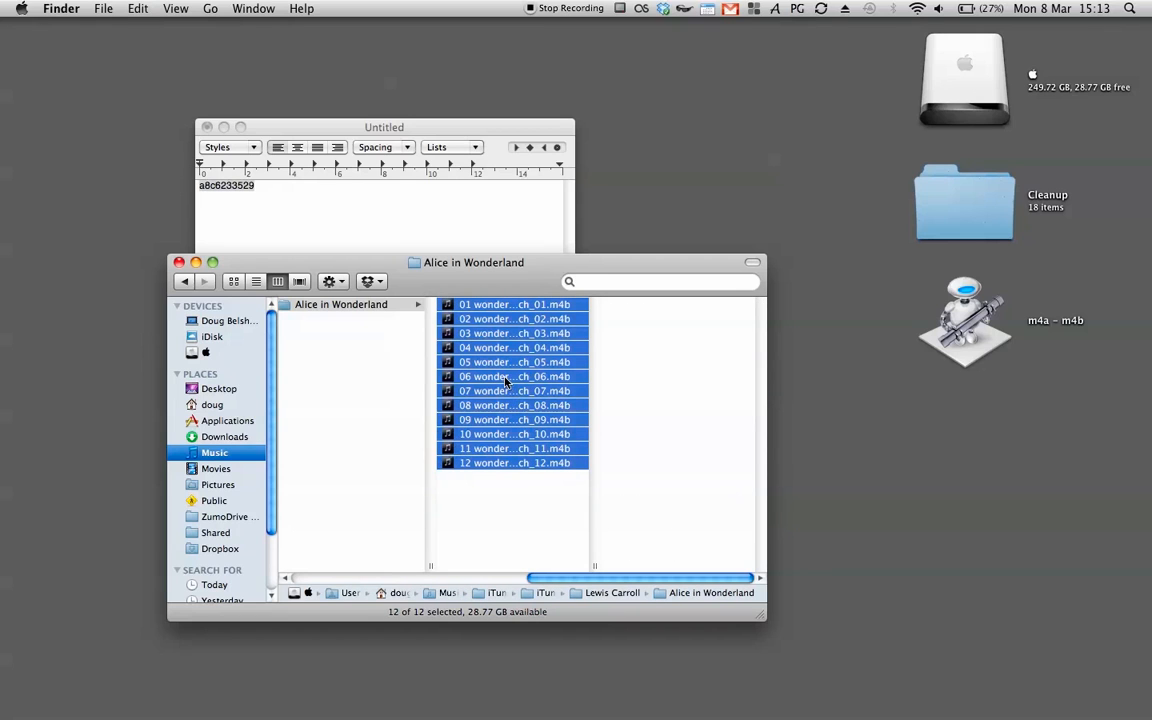
Open the renamed m4b chapter files in iTunes.
key(F3)
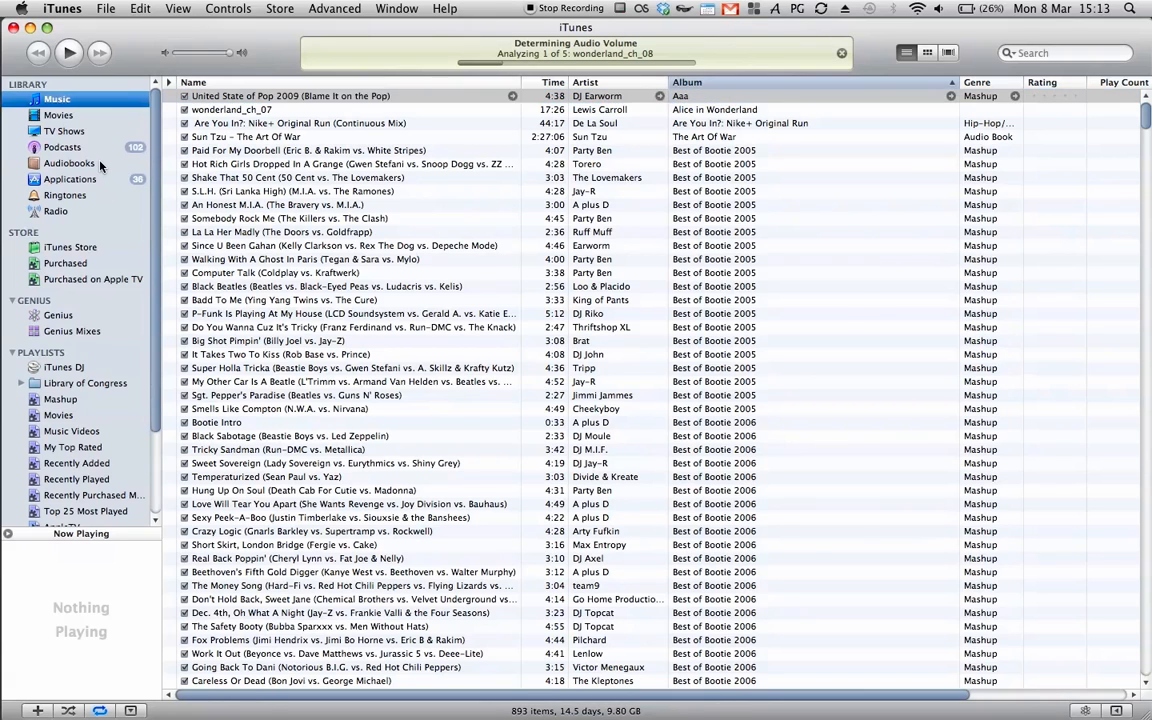
Open Alice in Wonderland's chapter list under Audiobooks and the first chapter's artwork info.
click(69, 163)
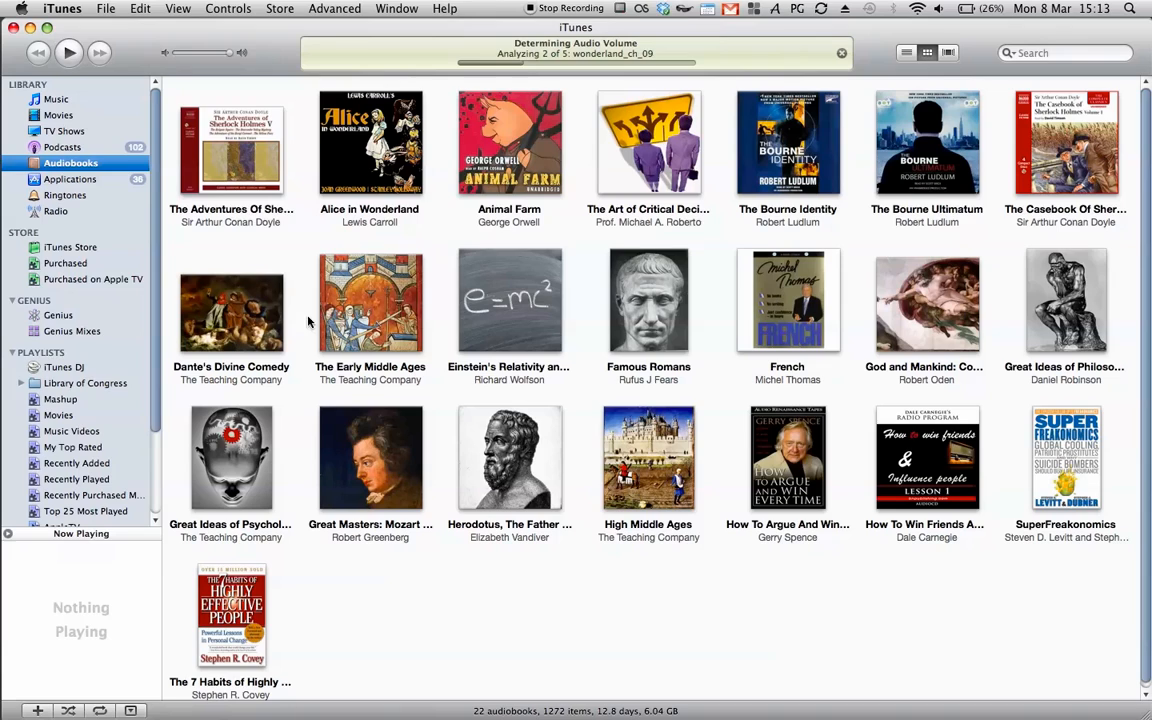
mouse_move(645, 505)
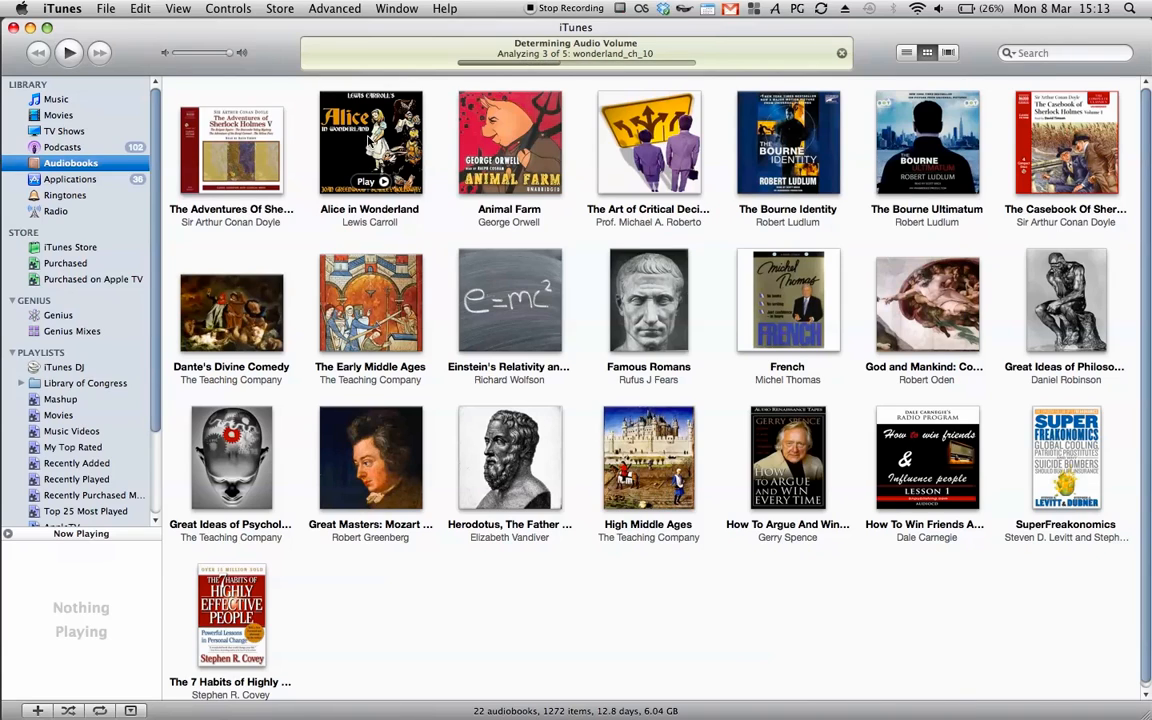
click(370, 143)
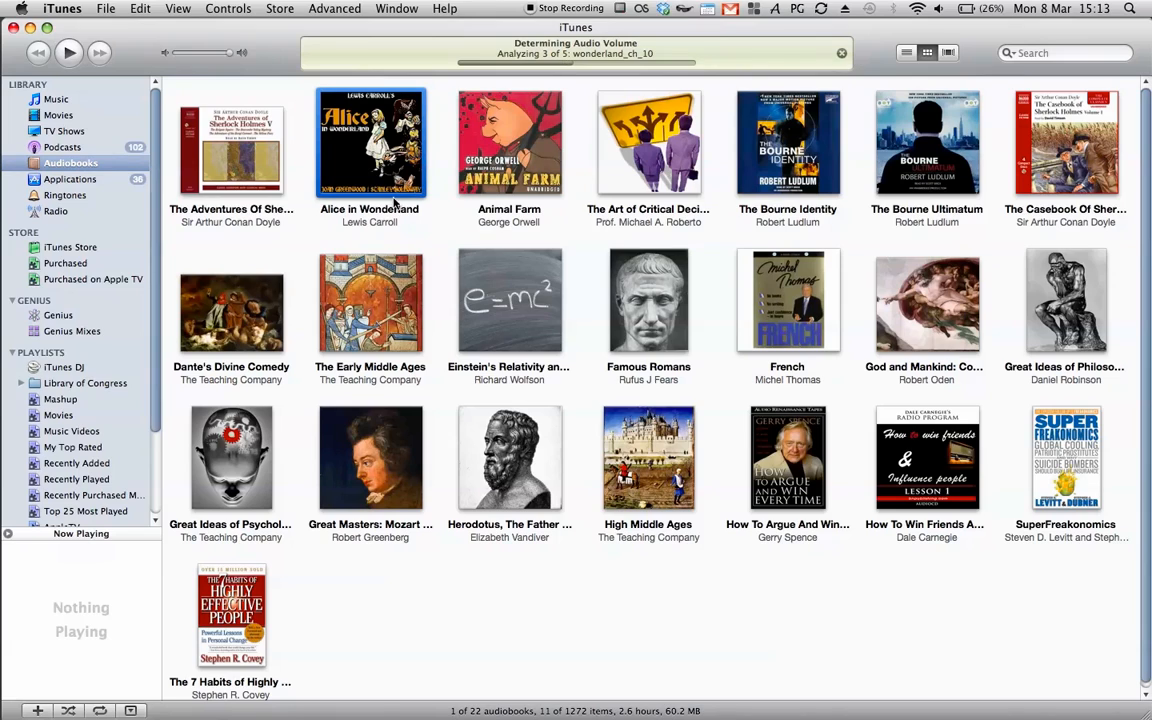
mouse_move(370, 195)
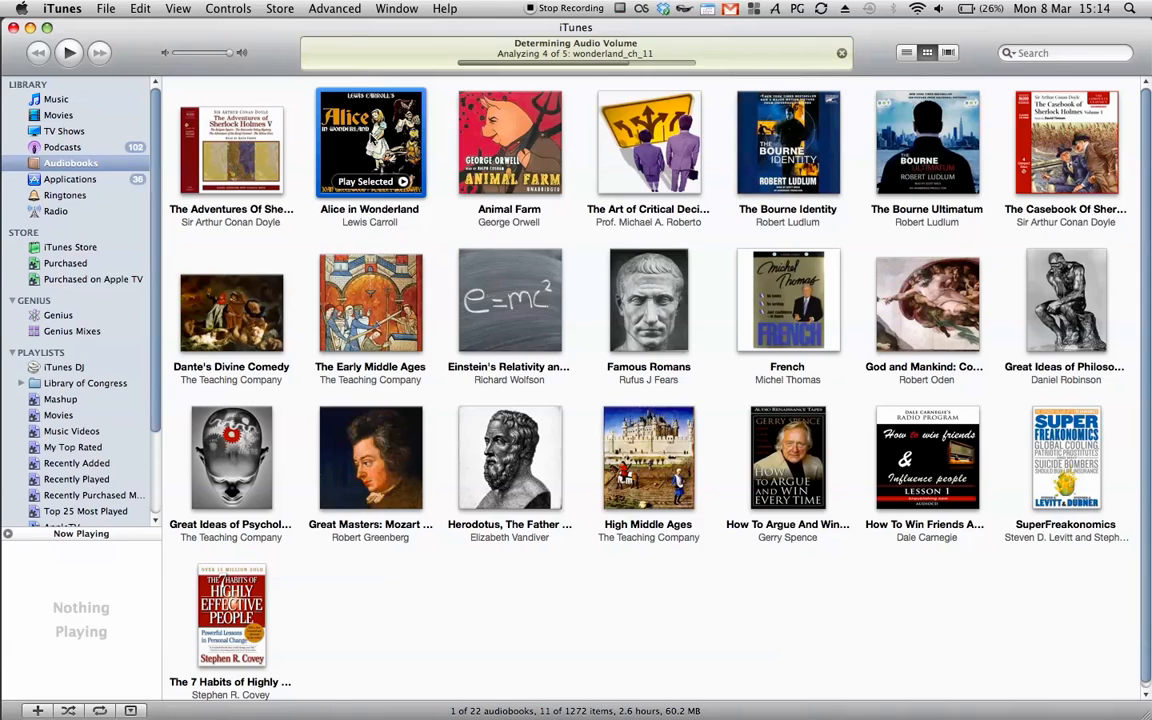
double_click(369, 143)
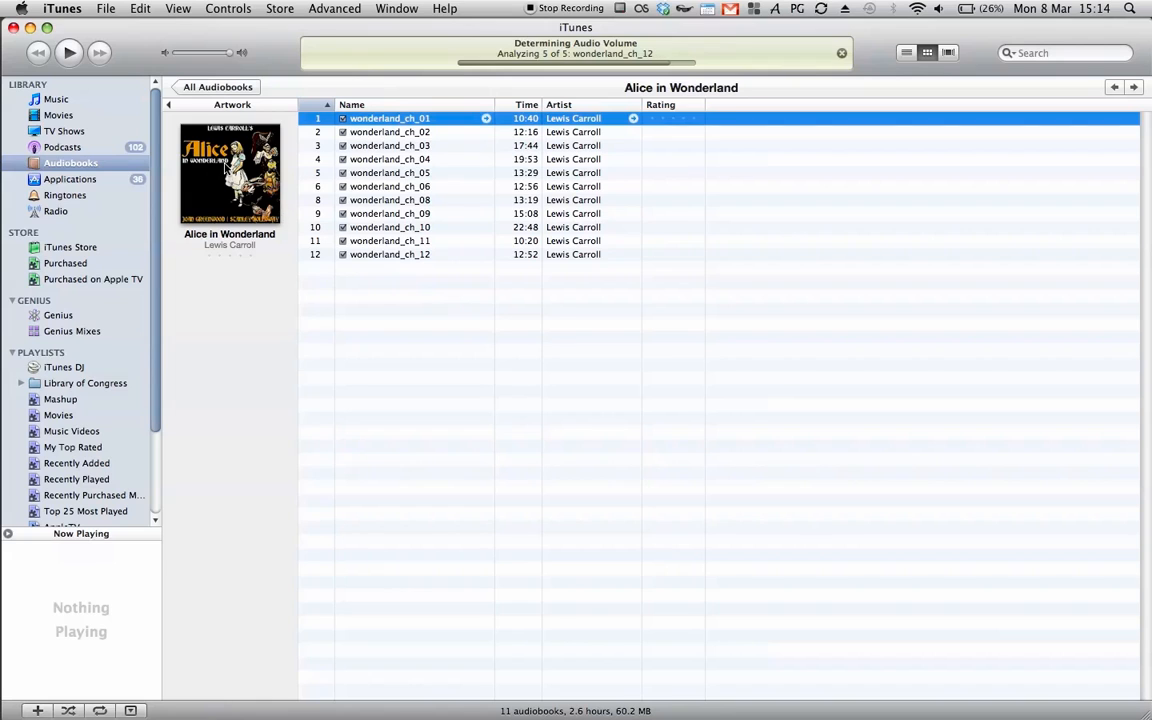
mouse_move(238, 155)
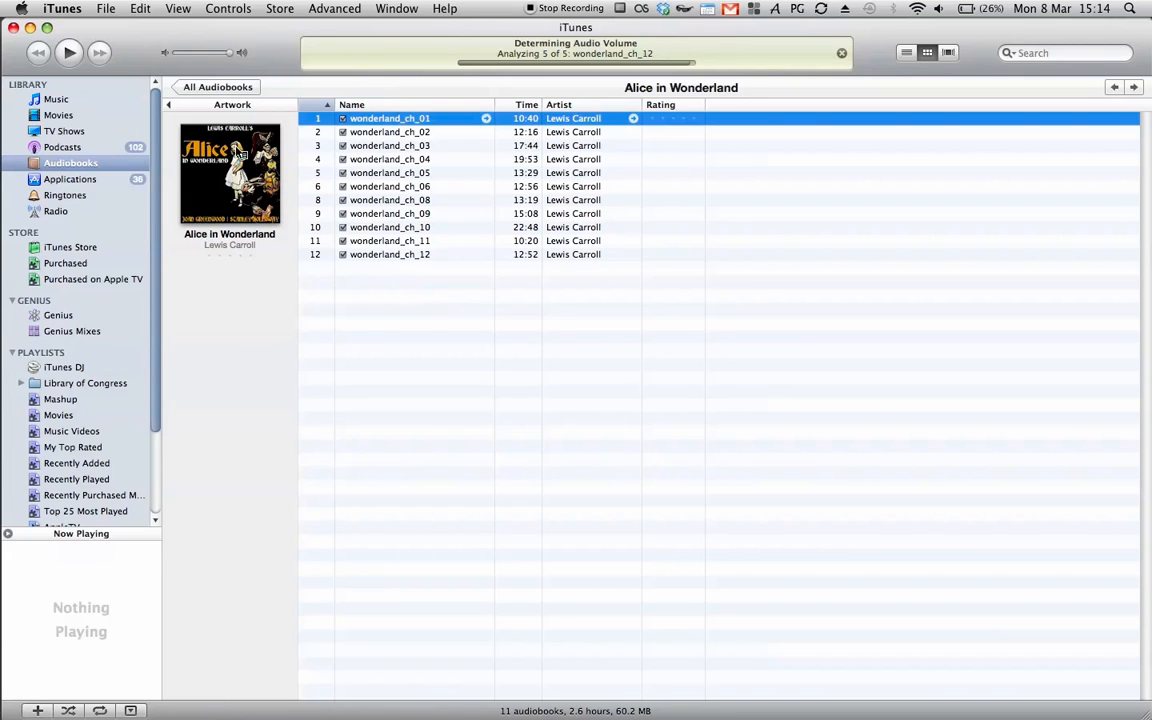
double_click(390, 118)
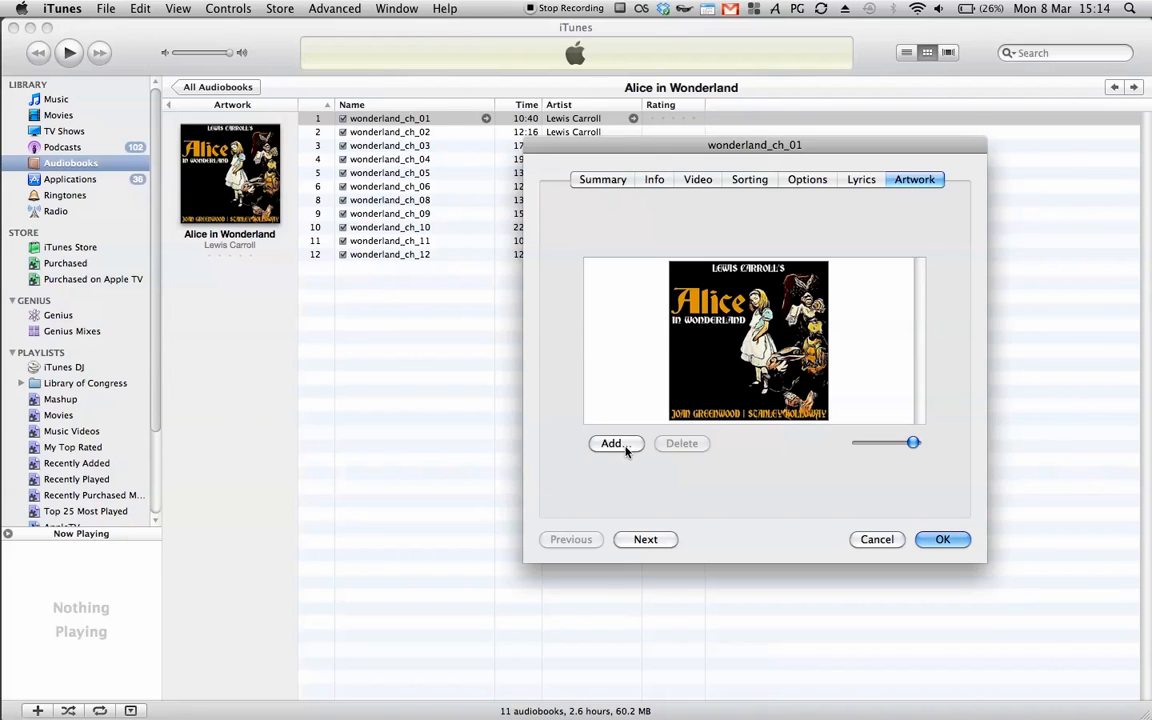
Add and confirm cover art for the first Alice in Wonderland chapter, then view All Audiobooks.
click(614, 443)
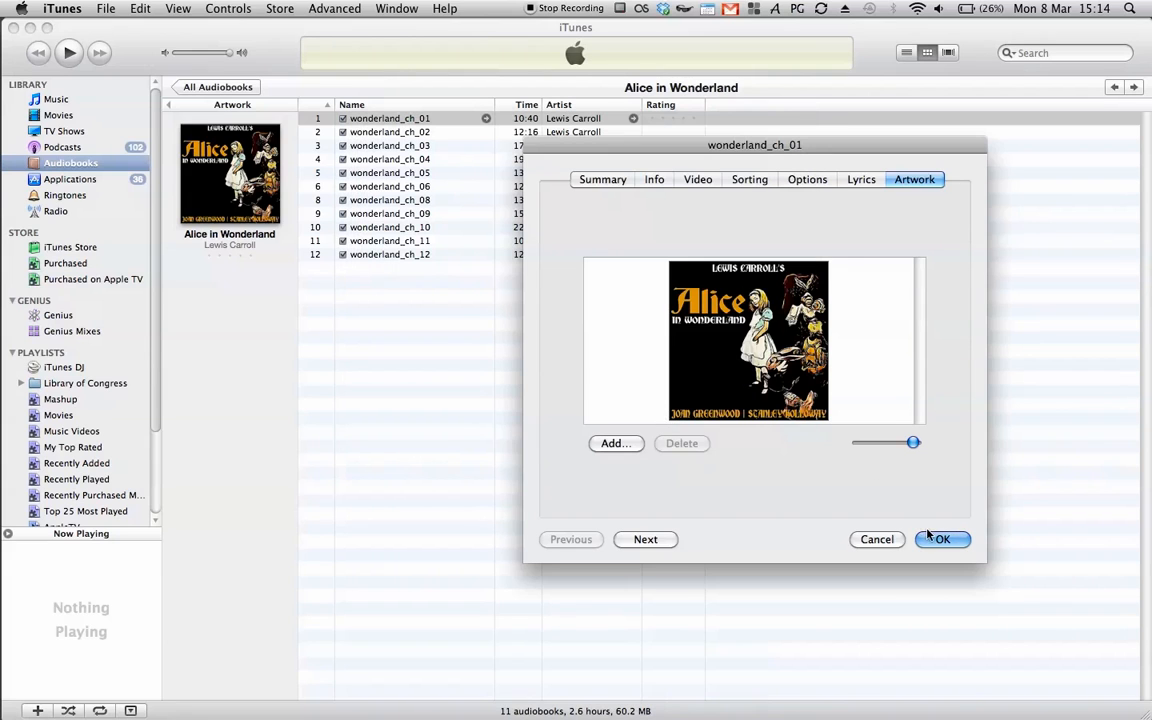
click(946, 539)
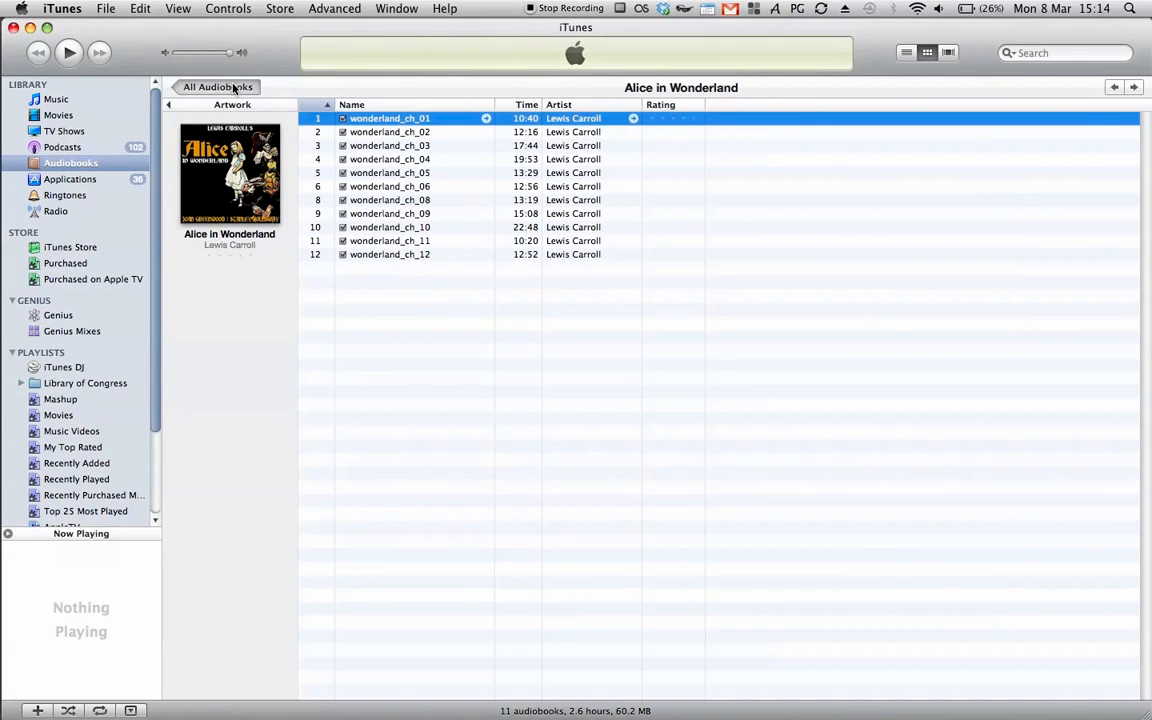
click(923, 53)
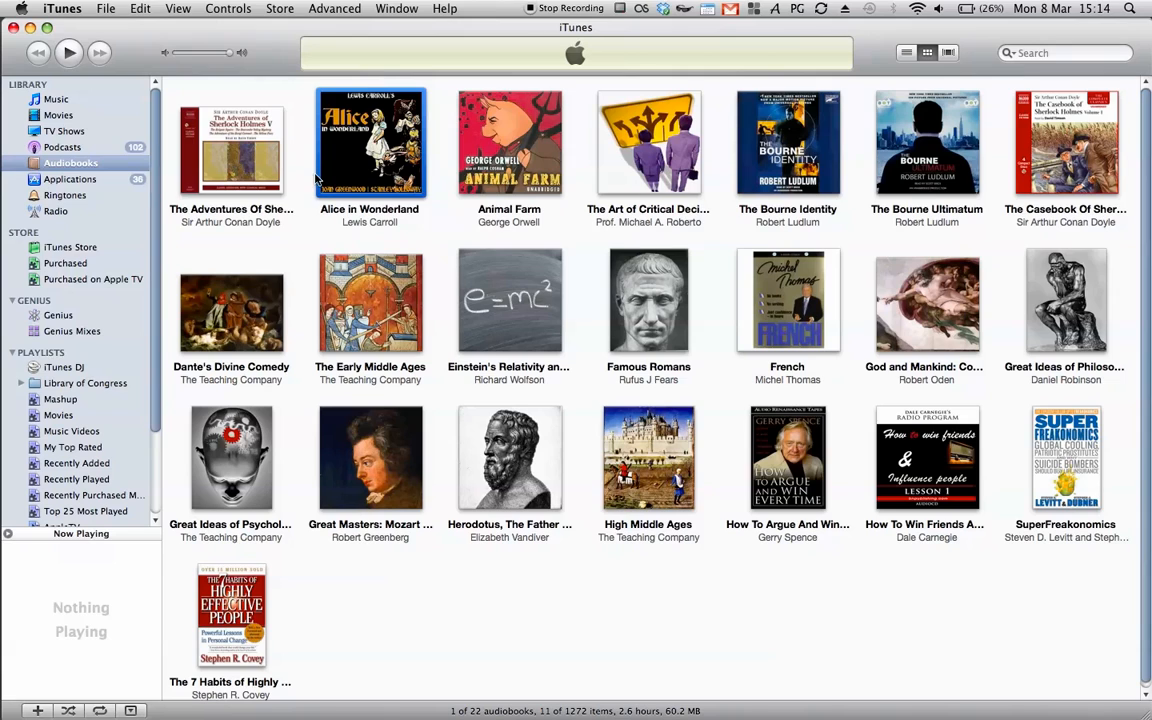